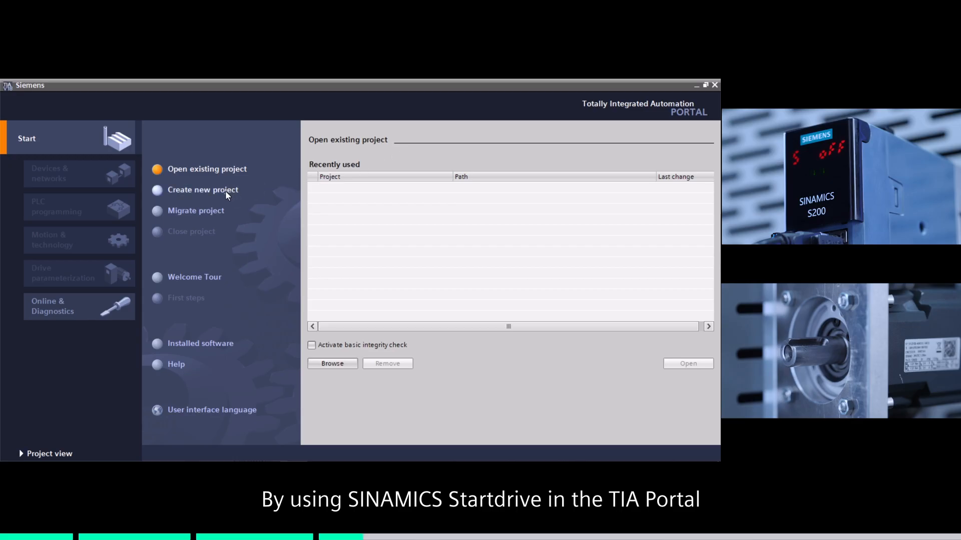
Step: Create a new TIA Portal project with the default name Project1
{"action": "left_click", "coordinate": [202, 189]}
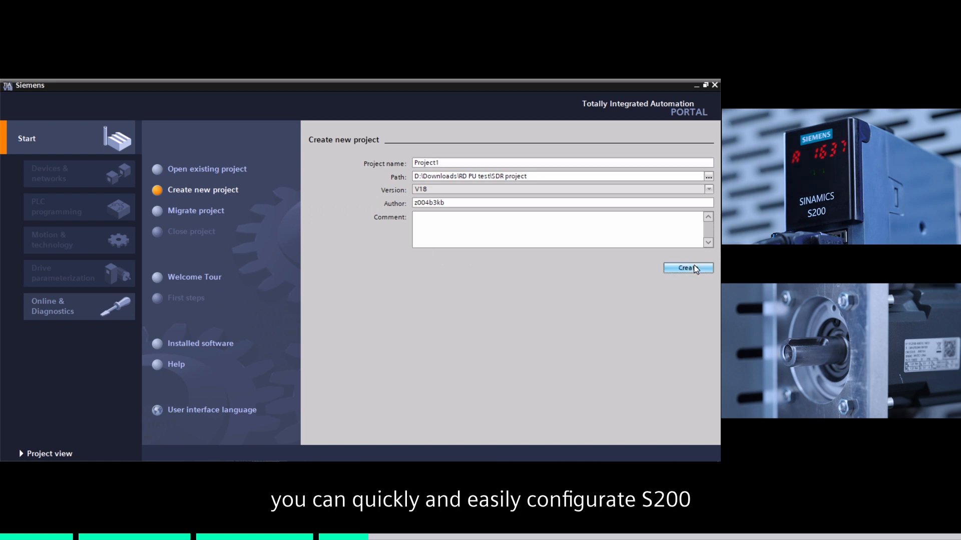
{"action": "left_click", "coordinate": [687, 268]}
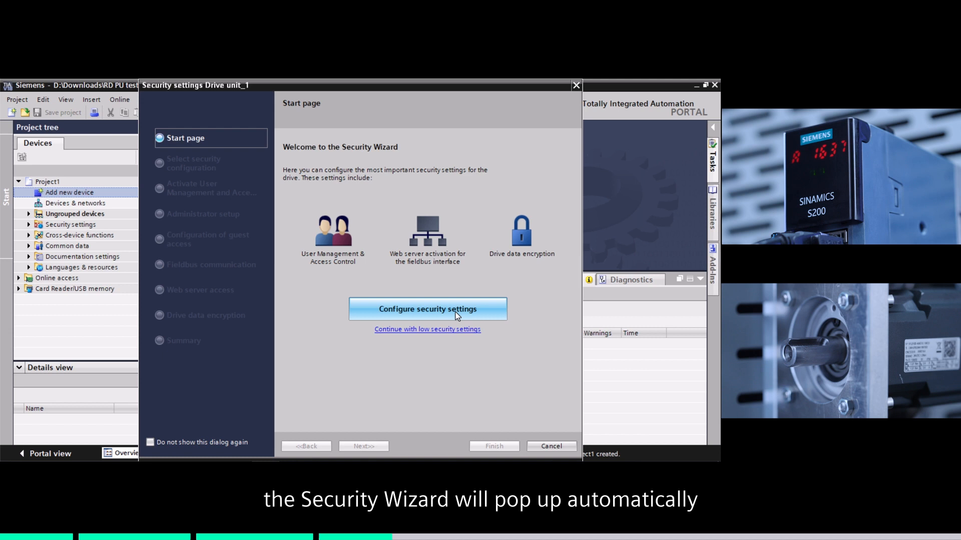
Step: Choose default security settings, acknowledge UMAC, and set S200PN as administrator with a password
{"action": "left_click", "coordinate": [427, 308]}
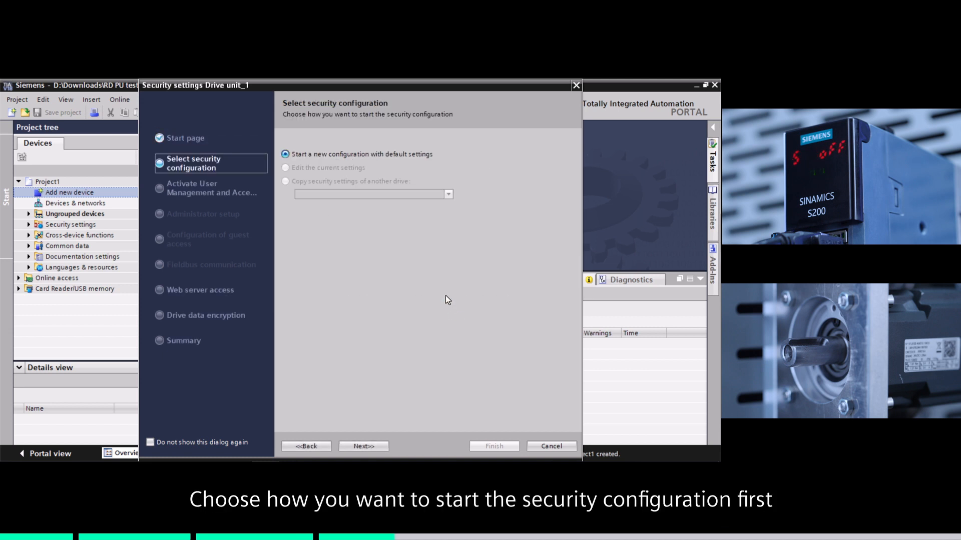
{"action": "mouse_move", "coordinate": [371, 446]}
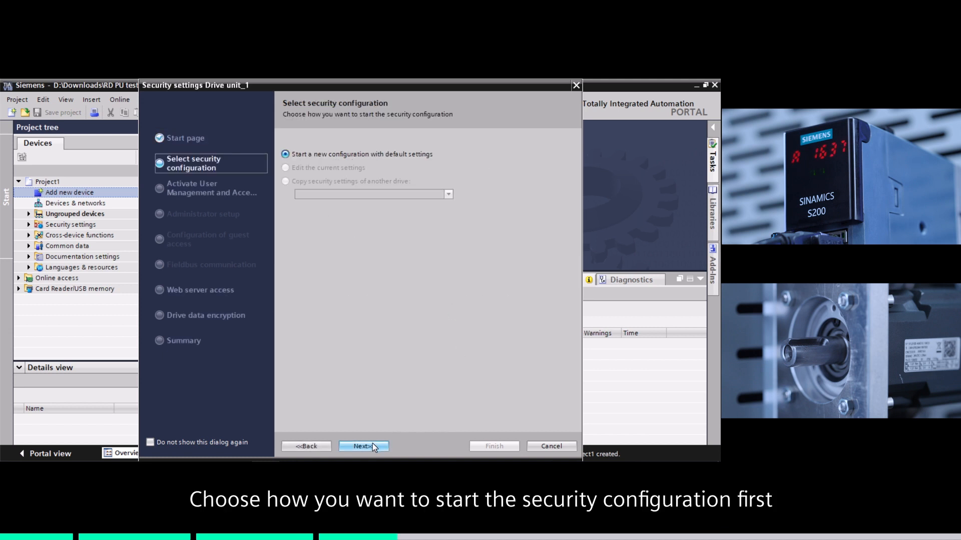
{"action": "left_click", "coordinate": [363, 447]}
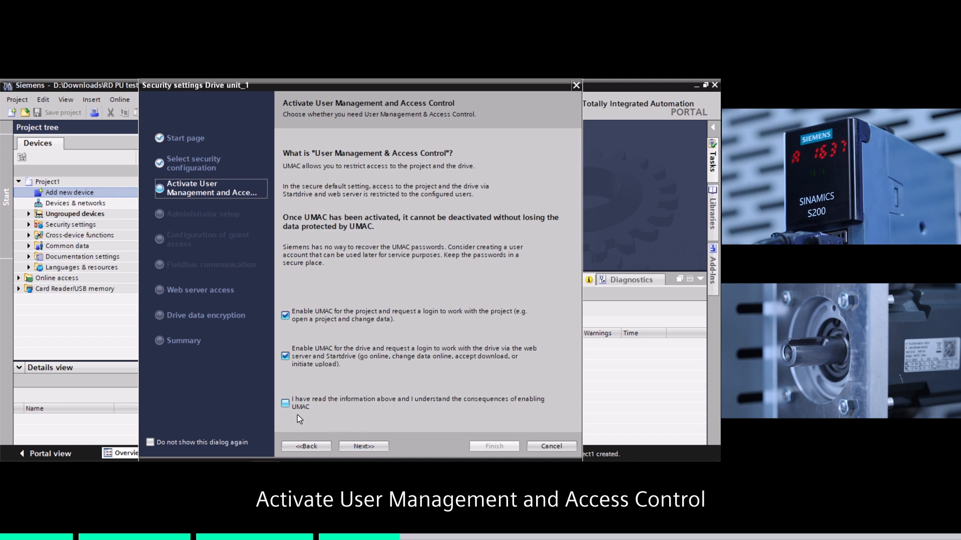
{"action": "left_click", "coordinate": [285, 403]}
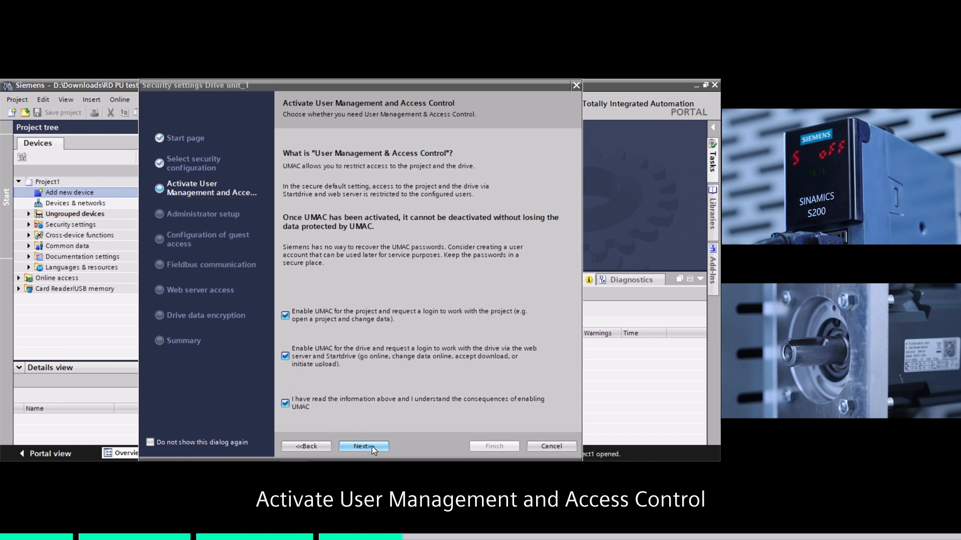
{"action": "left_click", "coordinate": [364, 447]}
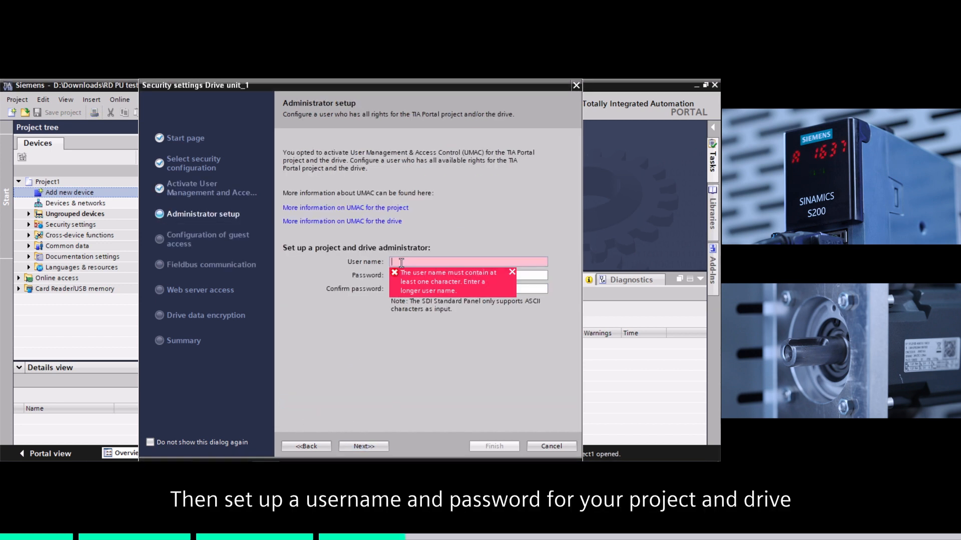
{"action": "type", "text": "S200PN"}
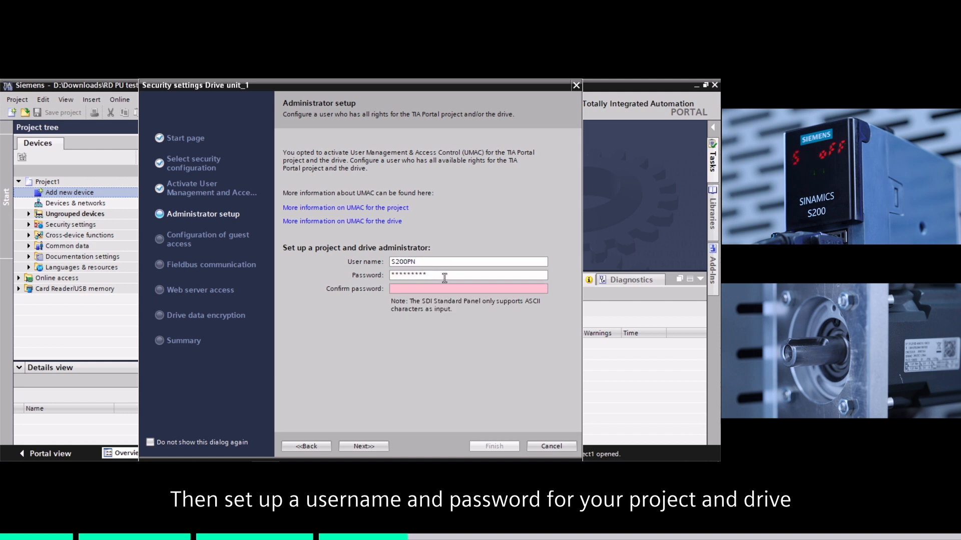
{"action": "left_click", "coordinate": [364, 447]}
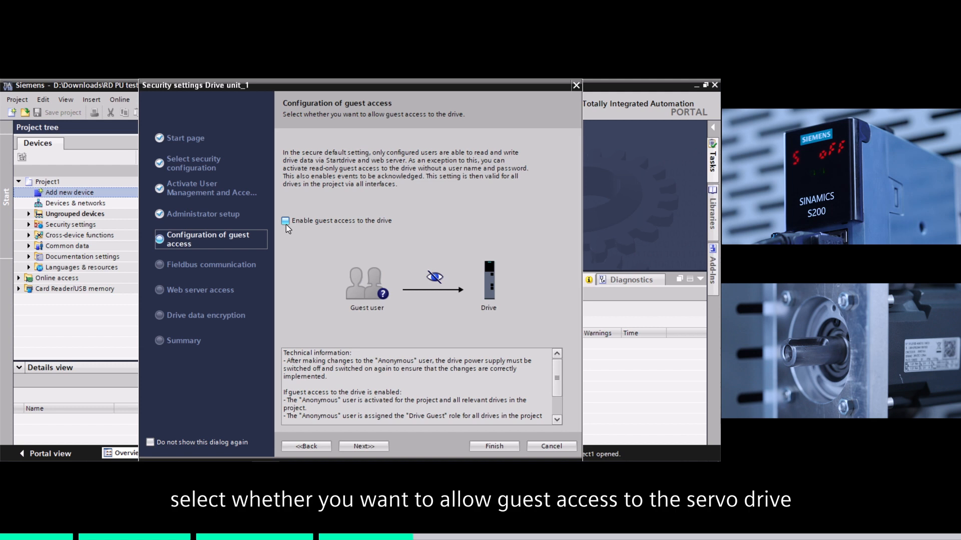
Step: Enable guest access and keep fieldbus data changes allowed
{"action": "left_click", "coordinate": [286, 220]}
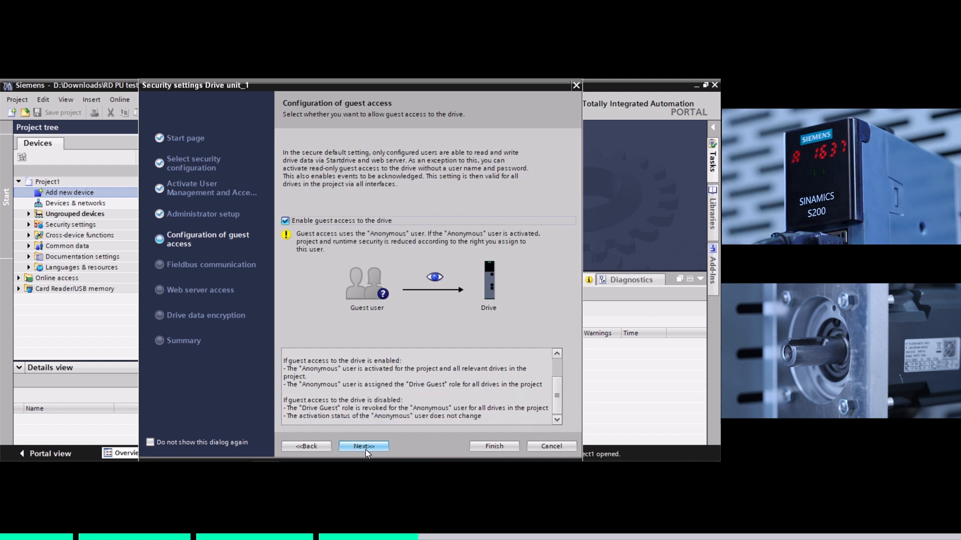
{"action": "left_click", "coordinate": [364, 446]}
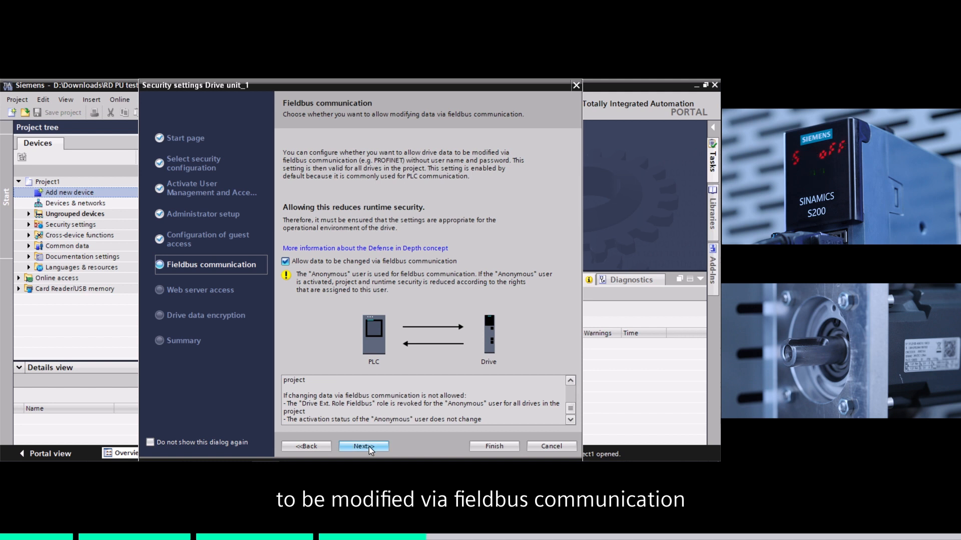
{"action": "left_click", "coordinate": [364, 446]}
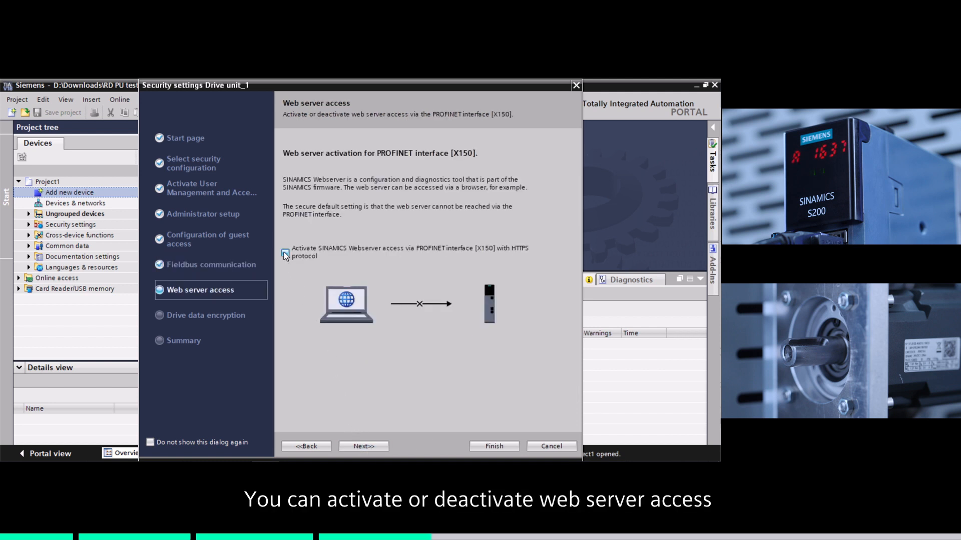
Step: Activate HTTPS web server access and set a drive data encryption password
{"action": "left_click", "coordinate": [285, 252]}
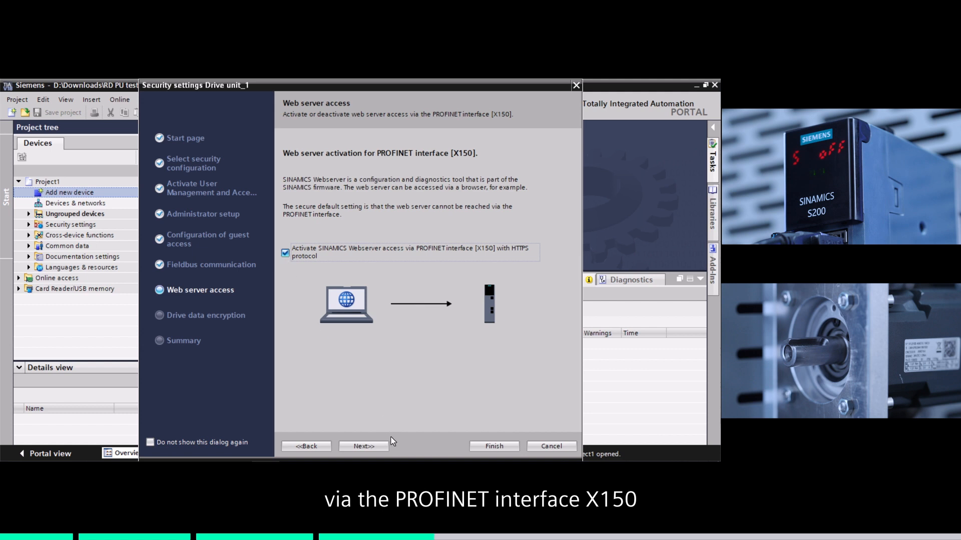
{"action": "left_click", "coordinate": [363, 447]}
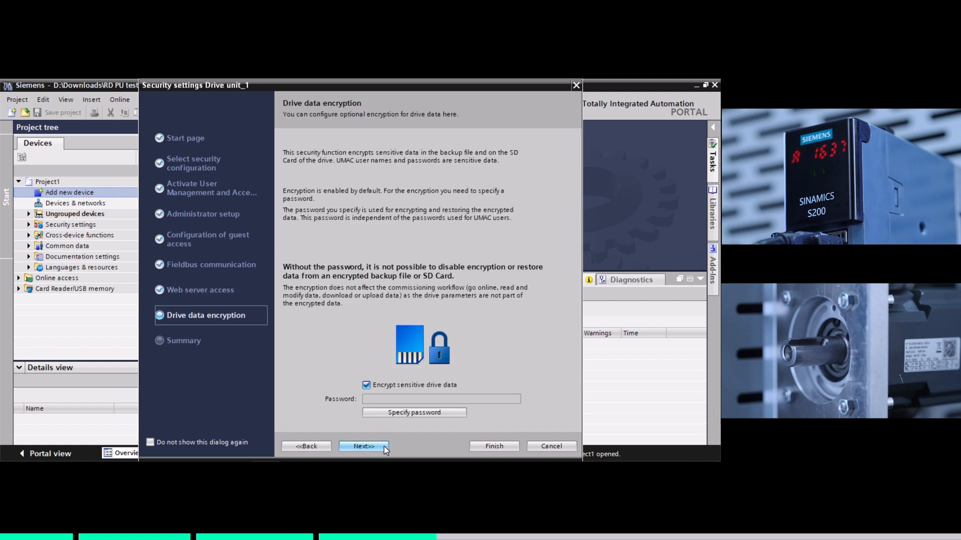
{"action": "left_click", "coordinate": [414, 412]}
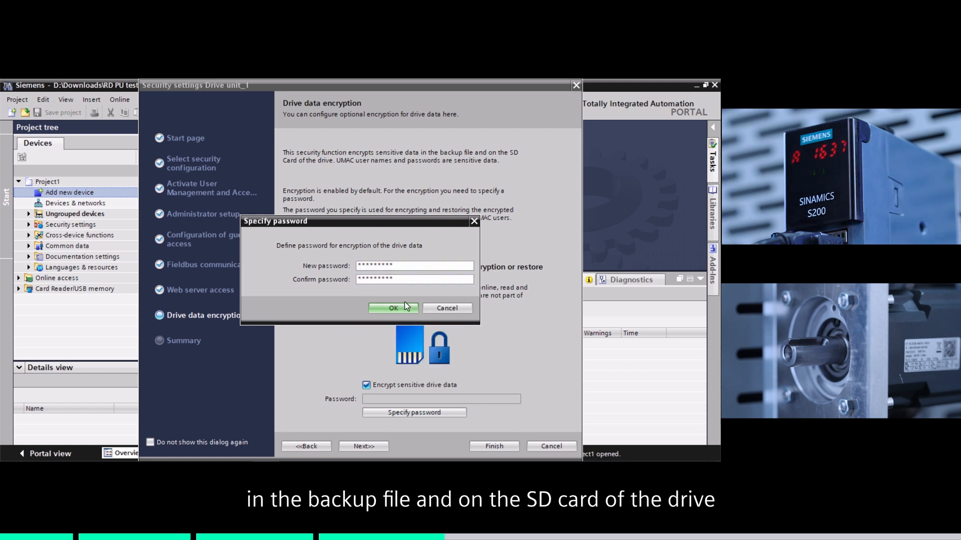
{"action": "left_click", "coordinate": [393, 308]}
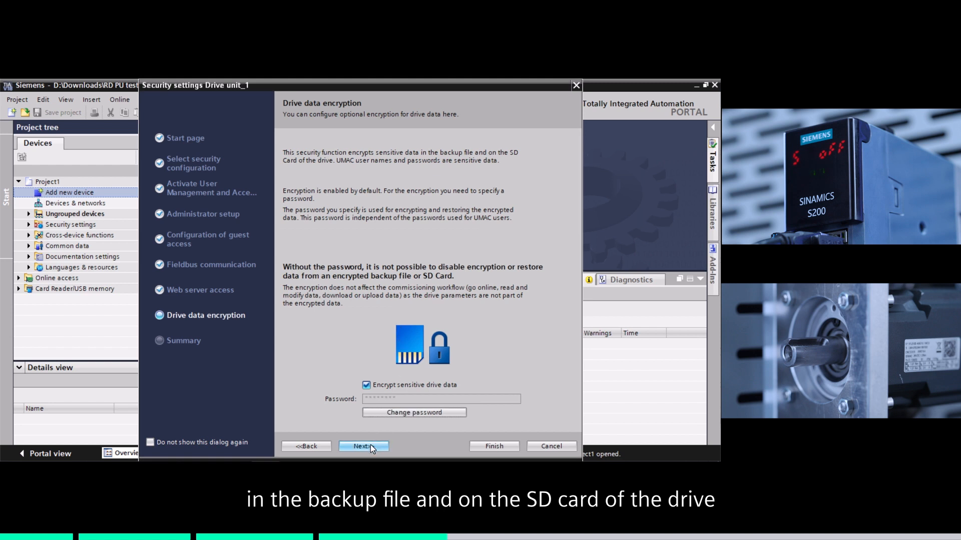
{"action": "left_click", "coordinate": [363, 446]}
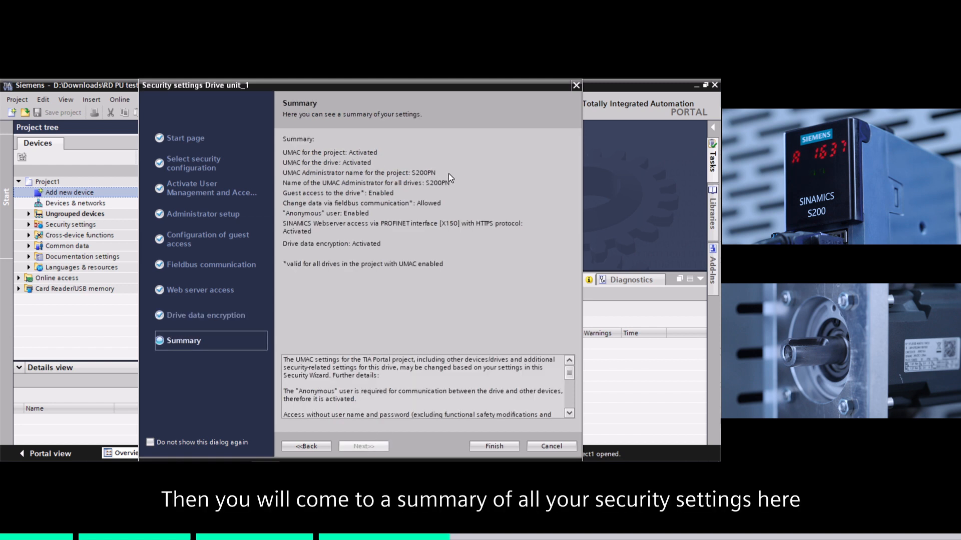
Step: Review the security settings summary and finish the Security Wizard
{"action": "scroll", "scroll_direction": "down", "scroll_amount": 3}
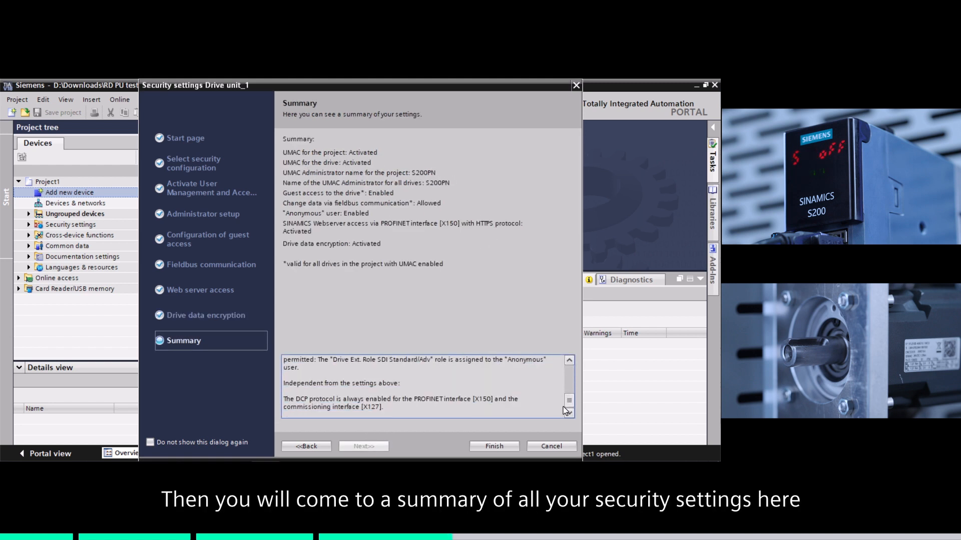
{"action": "left_click", "coordinate": [494, 447]}
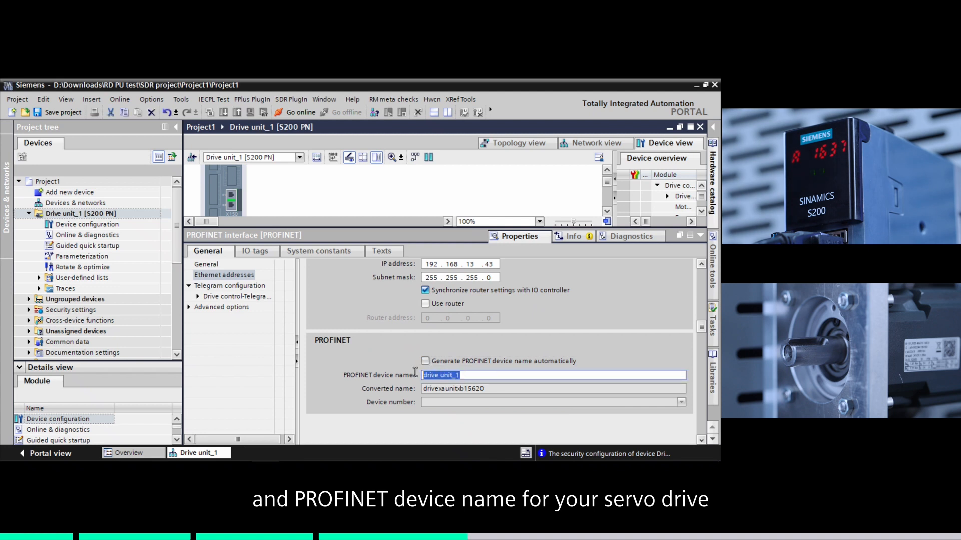
Step: Enter S200PN as Drive unit_1's PROFINET device name
{"action": "type", "text": "S200PN"}
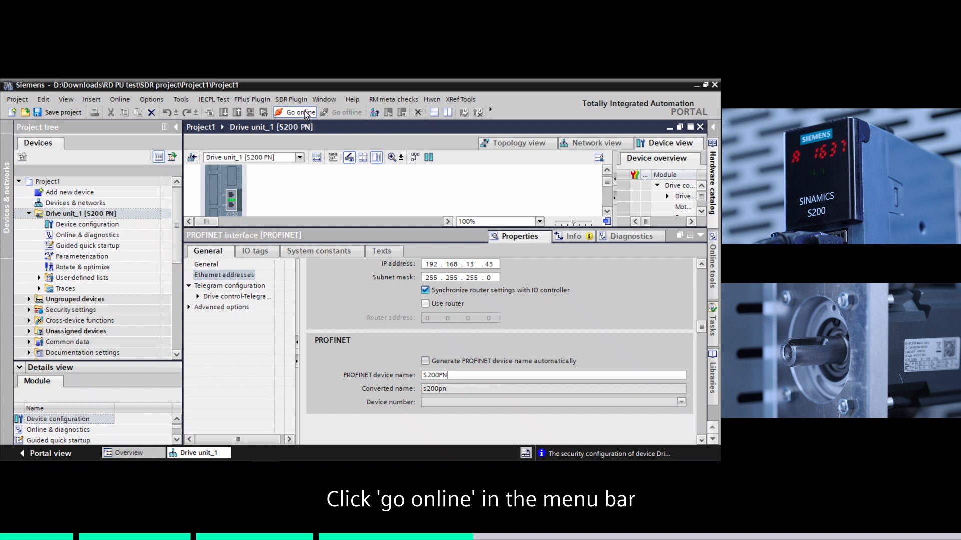
Step: Search the network, go online with the found s200pn drive, and start a download
{"action": "left_click", "coordinate": [295, 112]}
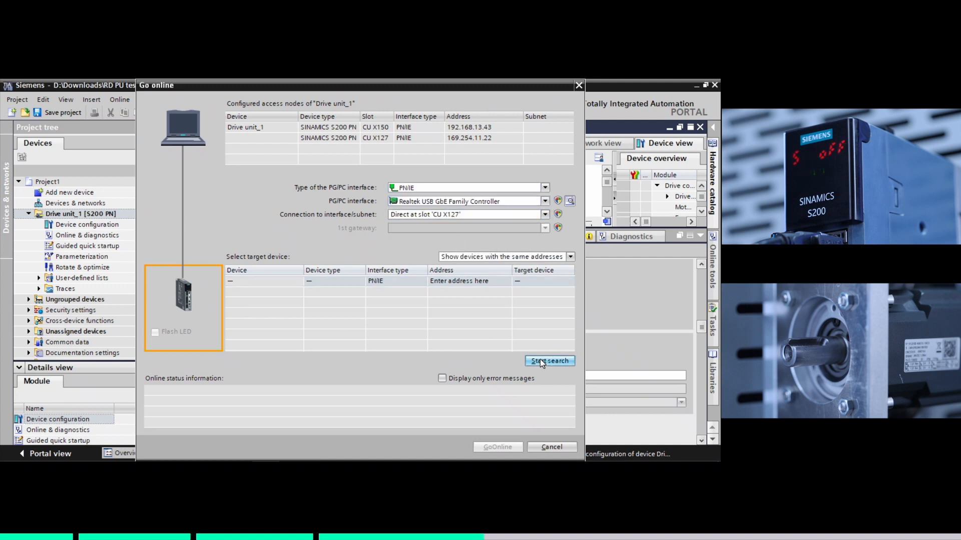
{"action": "left_click", "coordinate": [549, 361]}
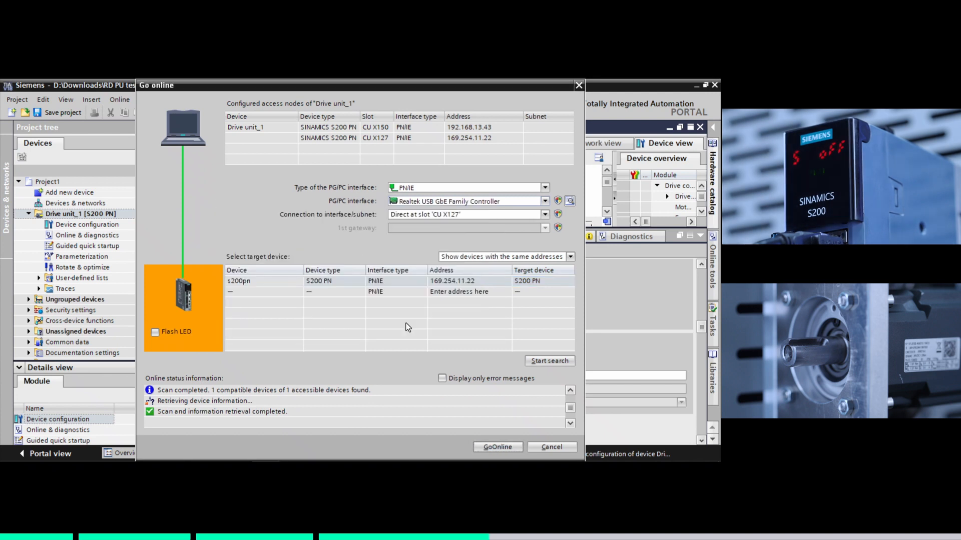
{"action": "left_click", "coordinate": [498, 447]}
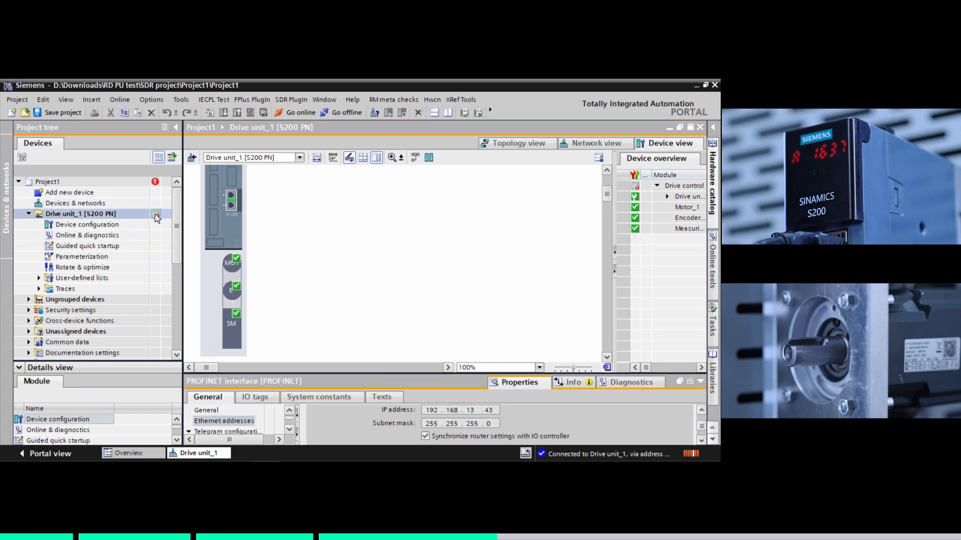
{"action": "left_click", "coordinate": [345, 112]}
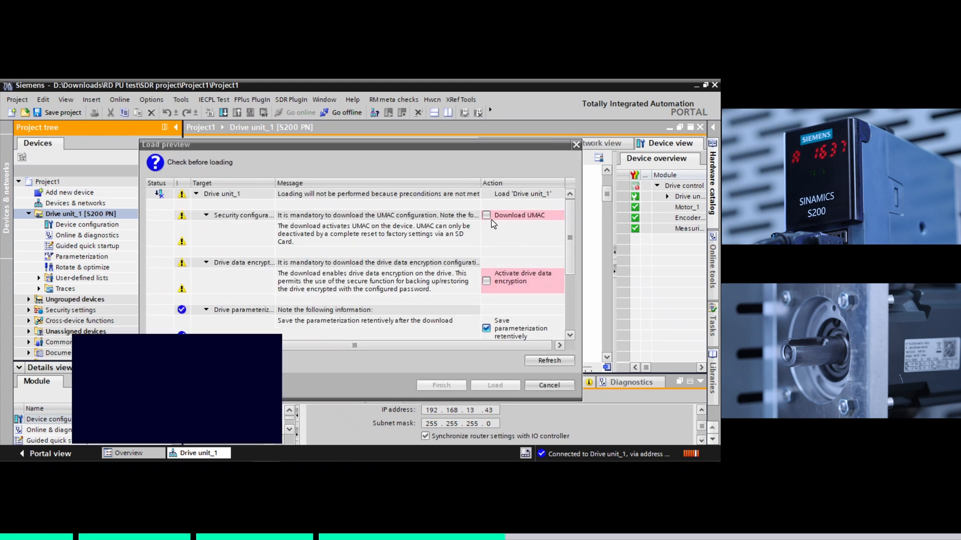
Step: Load the configuration with UMAC and drive data encryption onto Drive unit_1
{"action": "left_click", "coordinate": [486, 215]}
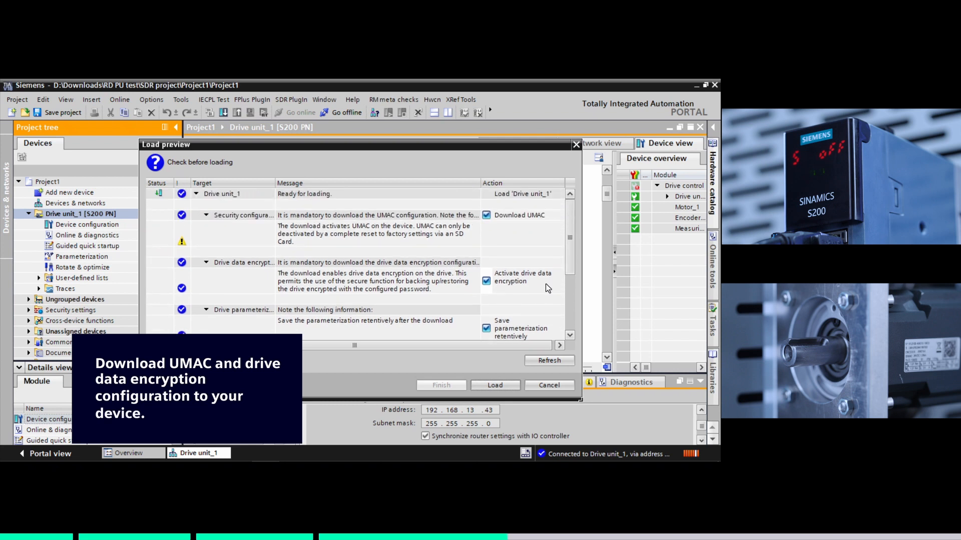
{"action": "left_click", "coordinate": [495, 386]}
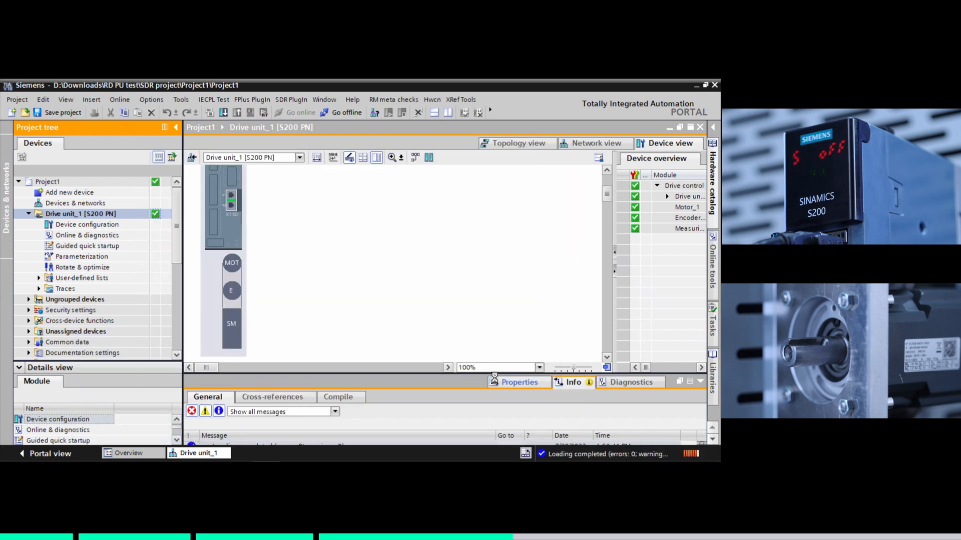
{"action": "left_click", "coordinate": [87, 246]}
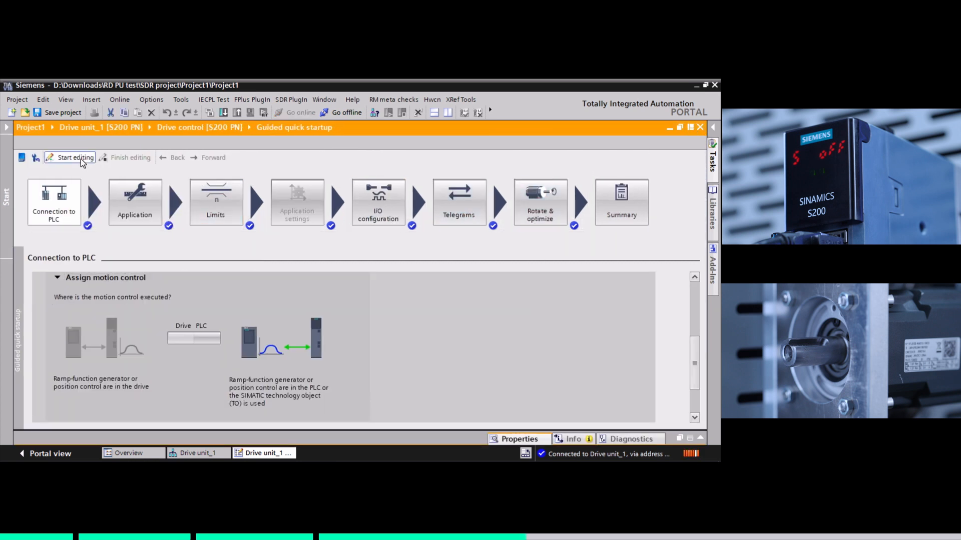
Step: In Guided quick startup, confirm Connection to PLC and select Speed control
{"action": "left_click", "coordinate": [74, 158]}
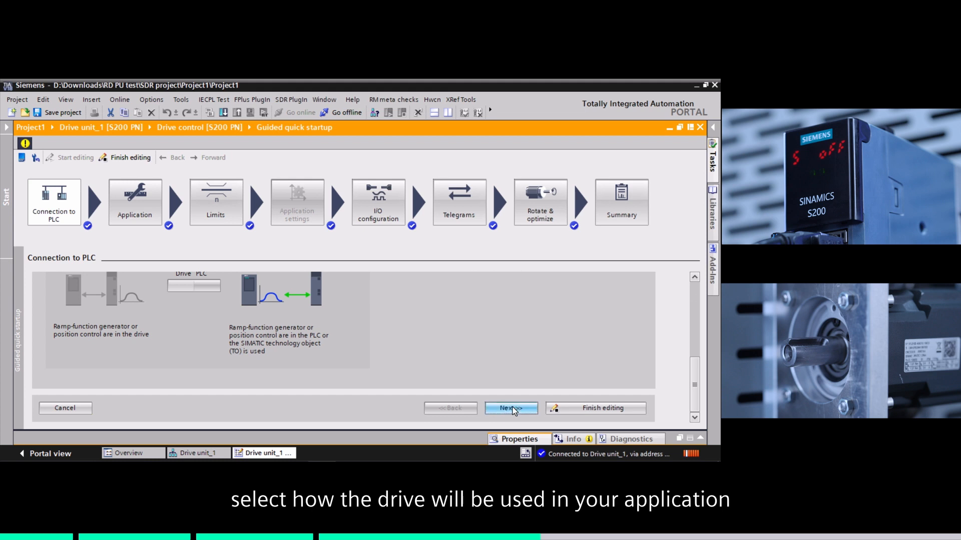
{"action": "left_click", "coordinate": [511, 408]}
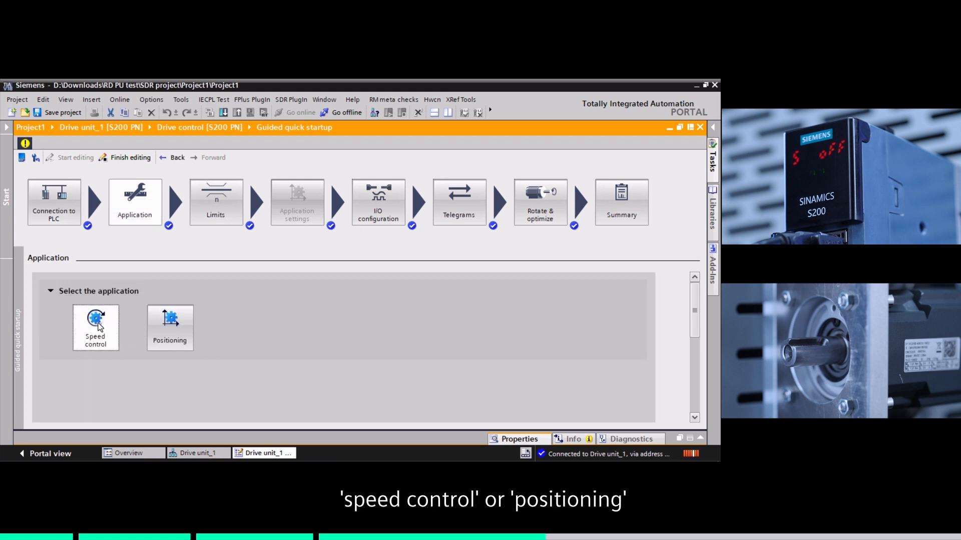
{"action": "left_click", "coordinate": [95, 328]}
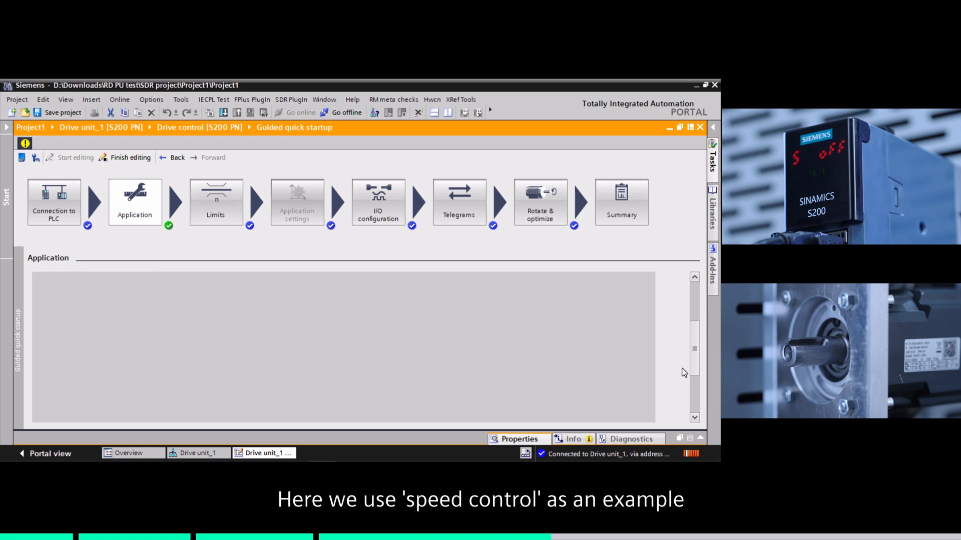
Step: Accept the preset limits, I/O configuration and telegrams to reach Rotate & optimize
{"action": "left_click", "coordinate": [215, 202]}
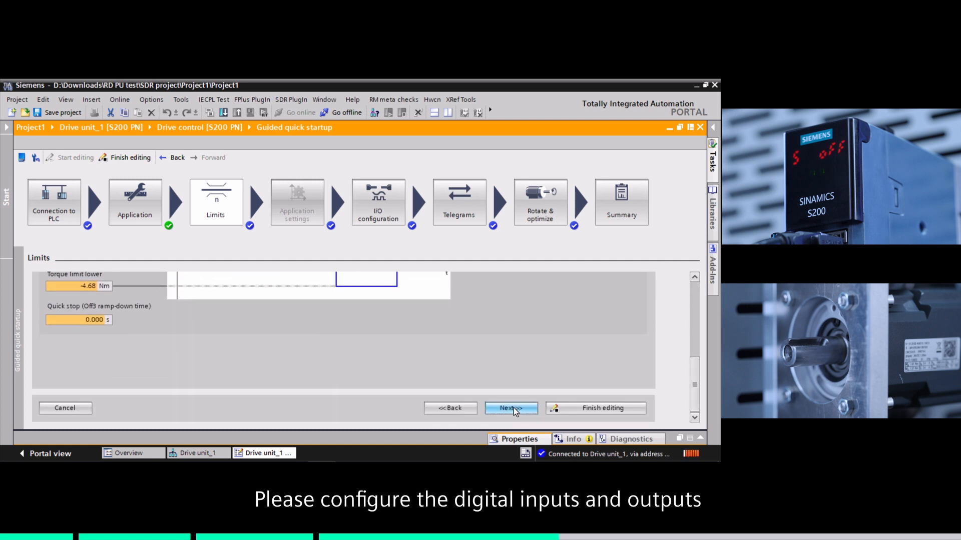
{"action": "left_click", "coordinate": [511, 408]}
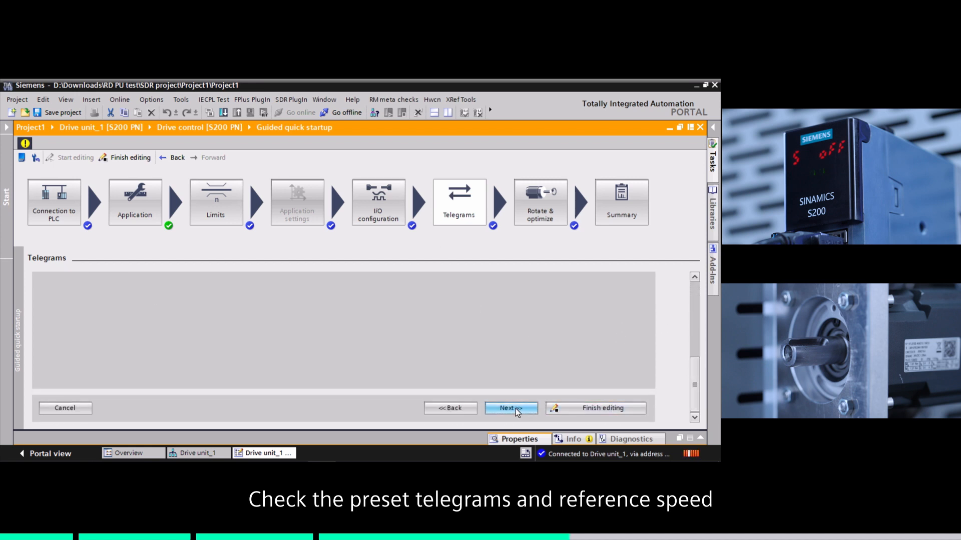
{"action": "left_click", "coordinate": [511, 409]}
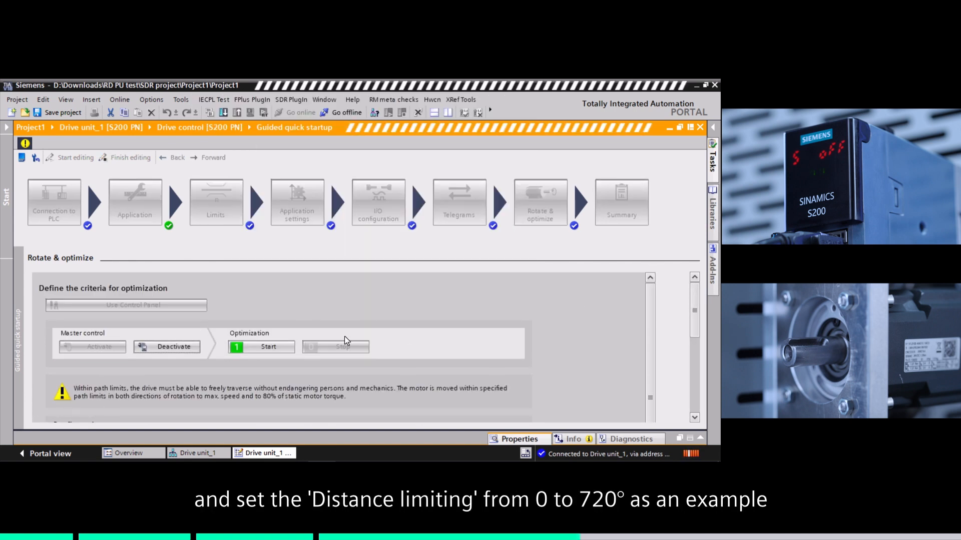
Step: Run One Button Tuning within 720° travel, review the optimized P gain and integral time
{"action": "scroll", "scroll_direction": "down", "scroll_amount": 3}
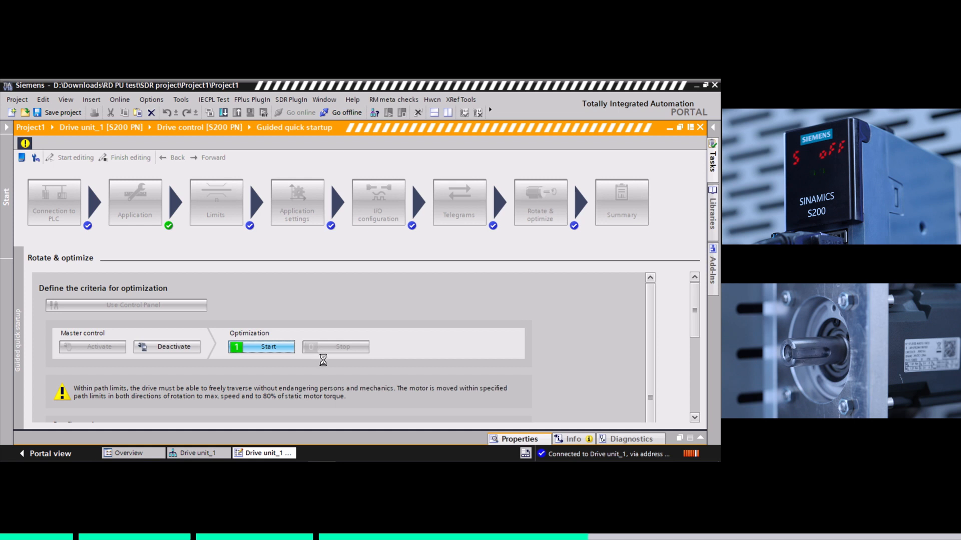
{"action": "left_click", "coordinate": [262, 347]}
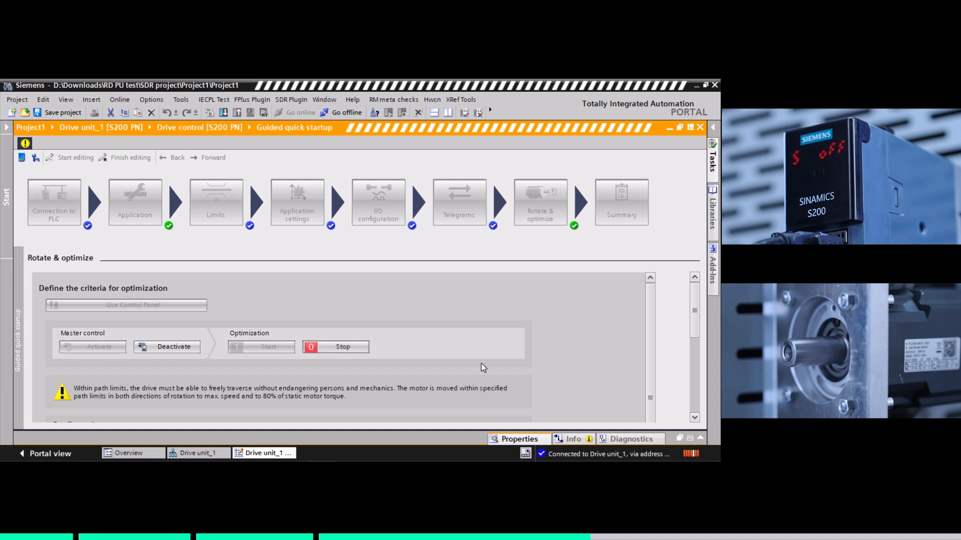
{"action": "scroll", "scroll_direction": "down", "scroll_amount": 3}
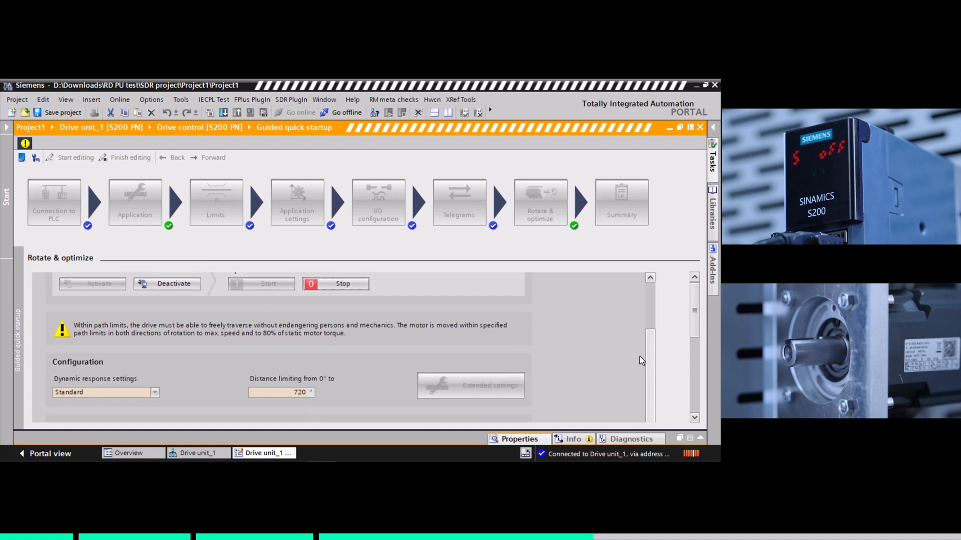
{"action": "scroll", "scroll_direction": "down", "scroll_amount": 3}
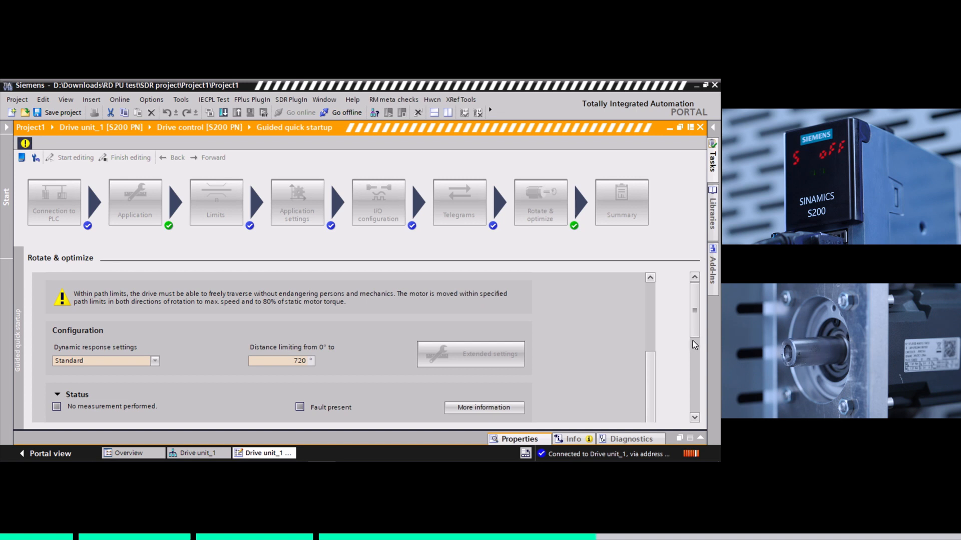
{"action": "scroll", "scroll_direction": "down", "scroll_amount": 3}
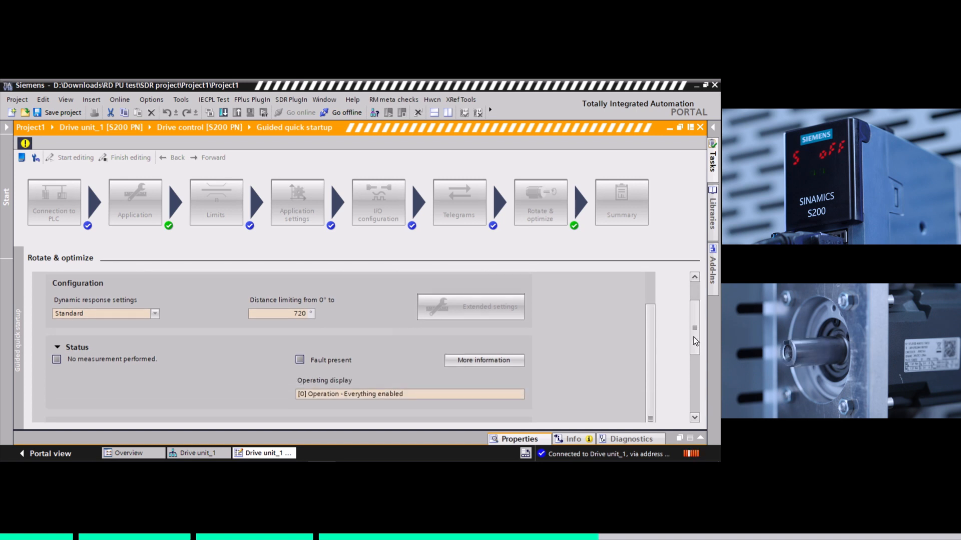
{"action": "scroll", "scroll_direction": "down", "scroll_amount": 3}
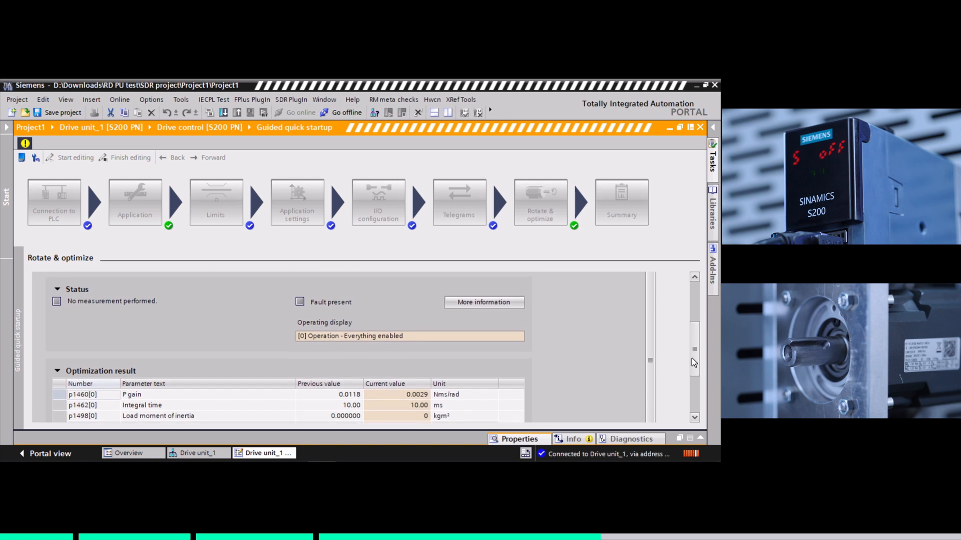
{"action": "scroll", "scroll_direction": "down", "scroll_amount": 3}
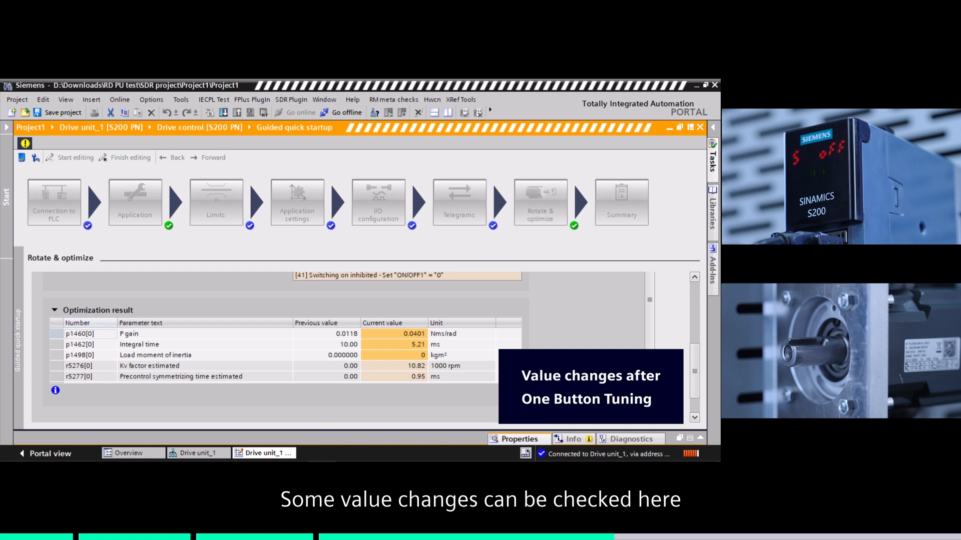
{"action": "left_click", "coordinate": [621, 202]}
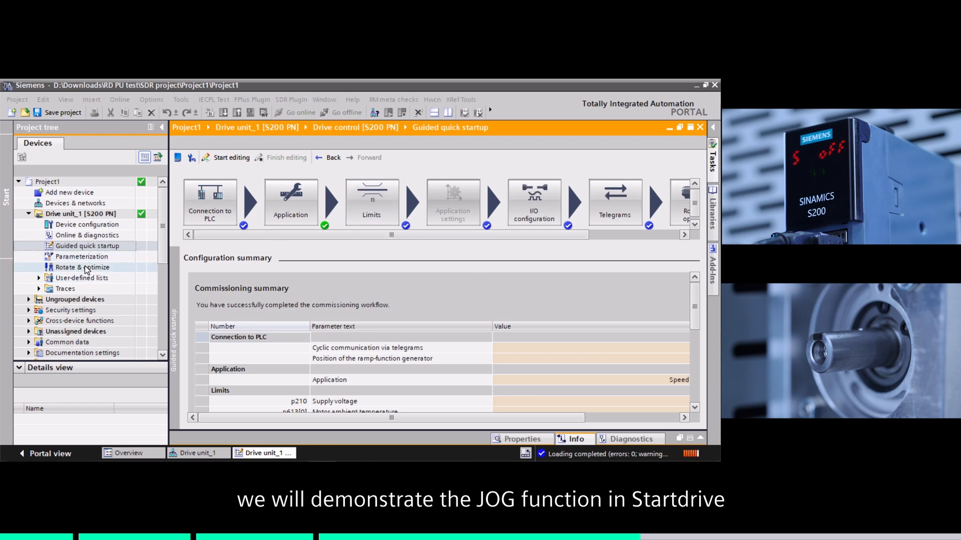
Step: Open Rotate & optimize and take master control of the drive
{"action": "left_click", "coordinate": [83, 268]}
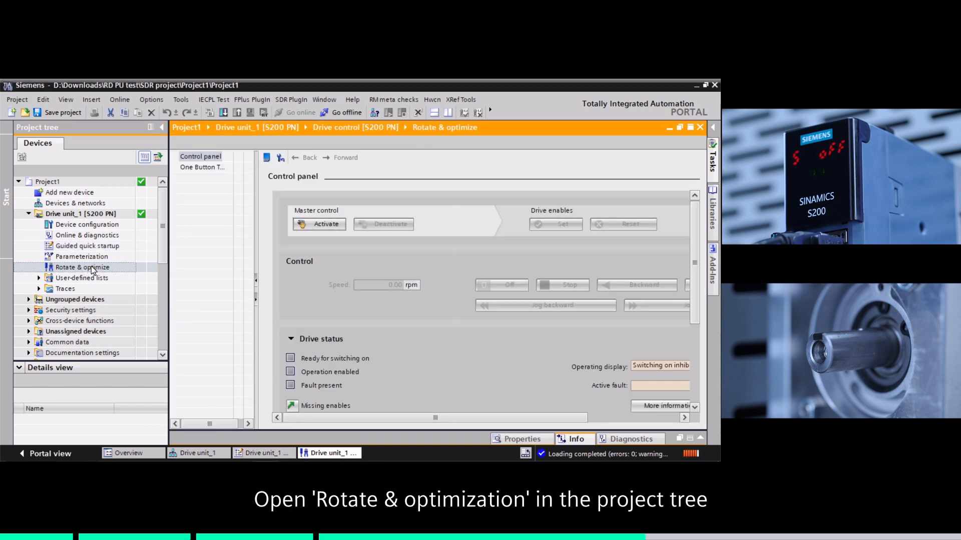
{"action": "left_click", "coordinate": [319, 224]}
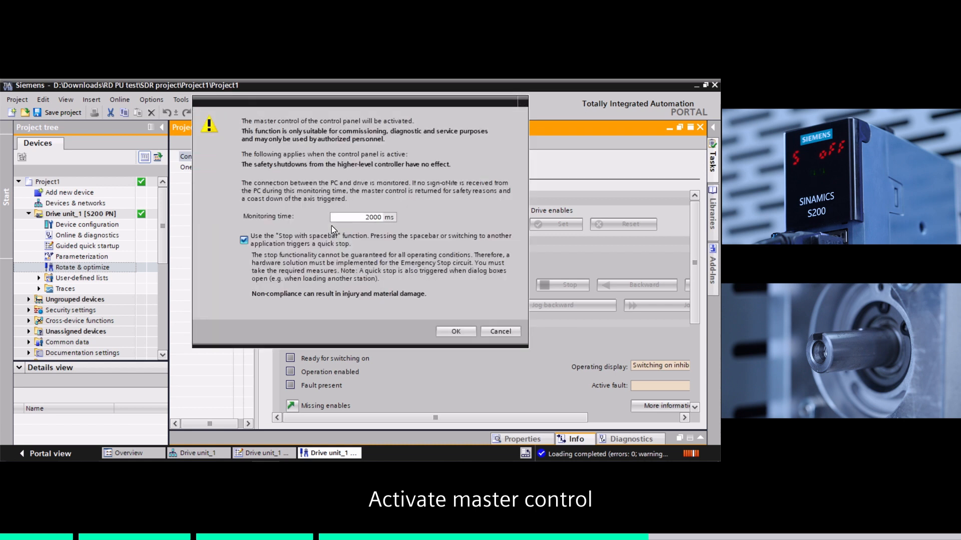
{"action": "left_click", "coordinate": [456, 331]}
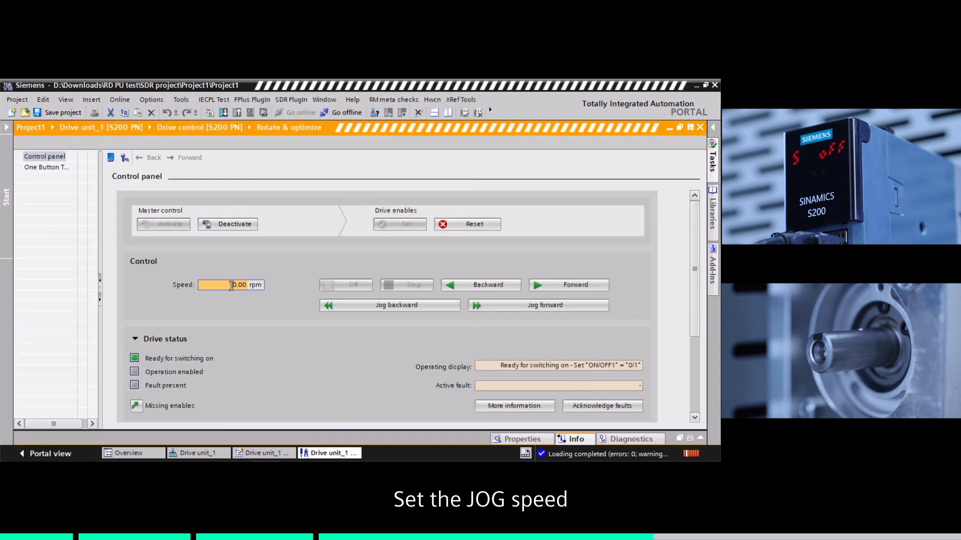
Step: Run the motor at 100 rpm forward, then backward, then switch it off
{"action": "type", "text": "100.00"}
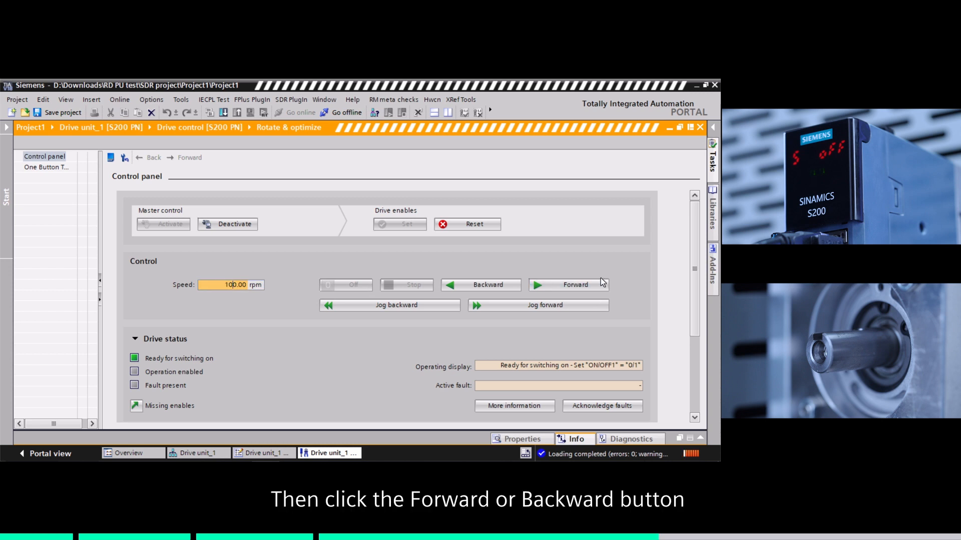
{"action": "left_click", "coordinate": [569, 285]}
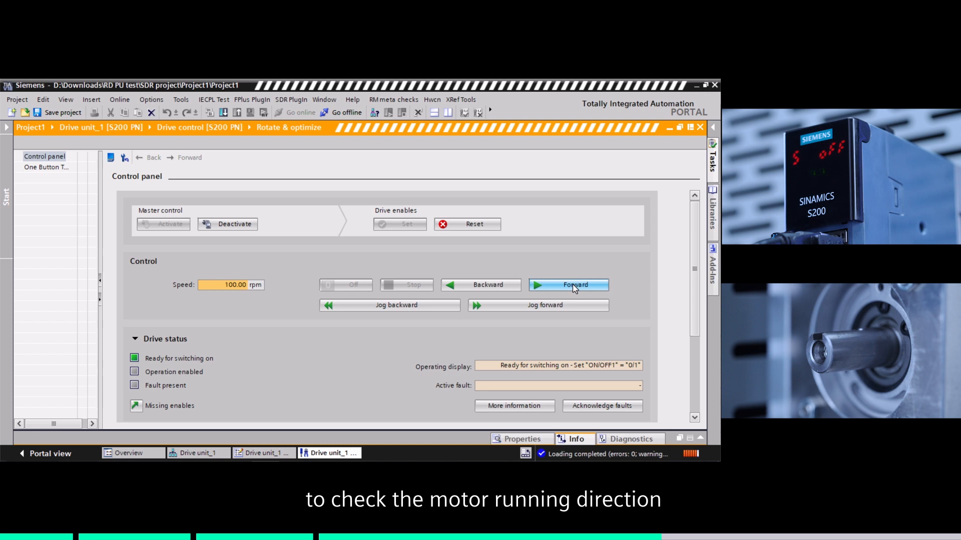
{"action": "left_click", "coordinate": [575, 285]}
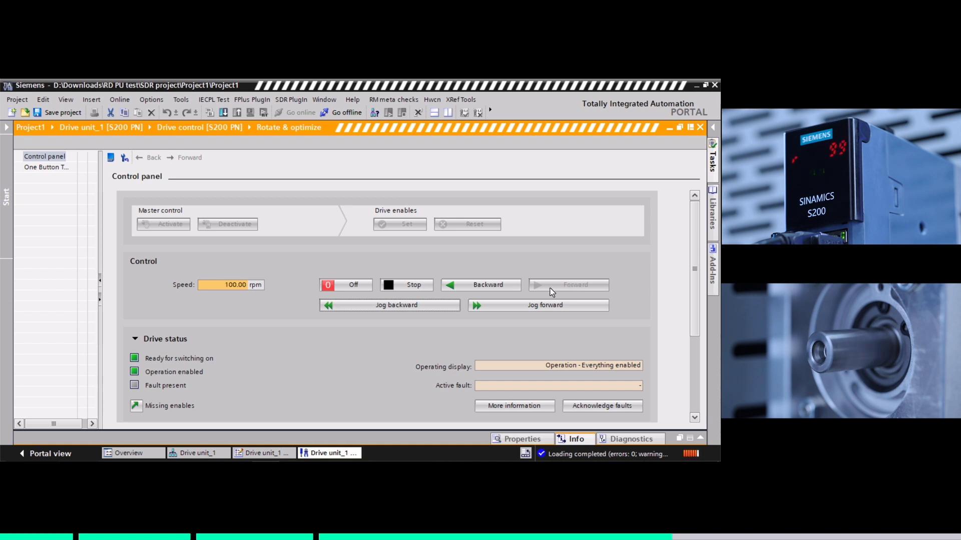
{"action": "left_click", "coordinate": [414, 285]}
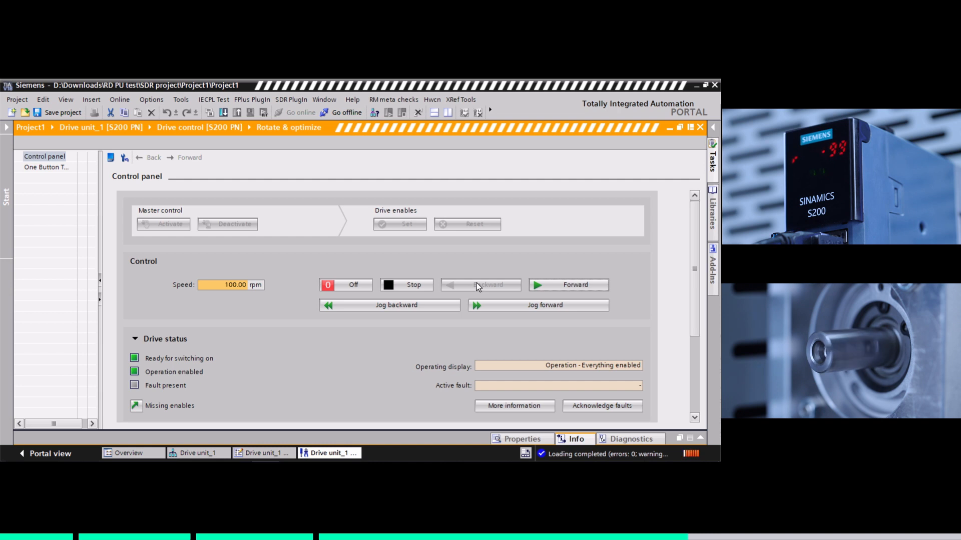
{"action": "left_click", "coordinate": [354, 285]}
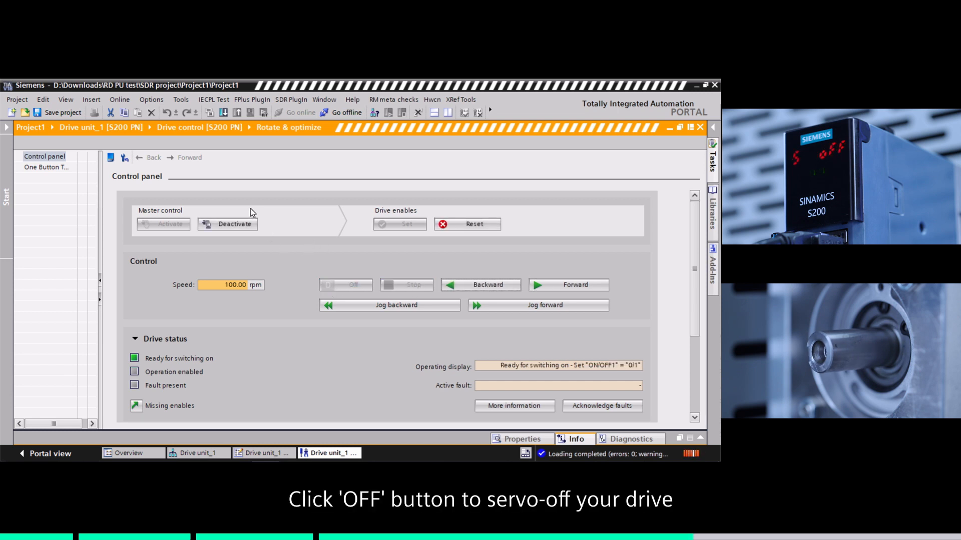
Step: Deactivate master control in Startdrive's control panel and confirm with Yes
{"action": "left_click", "coordinate": [228, 224]}
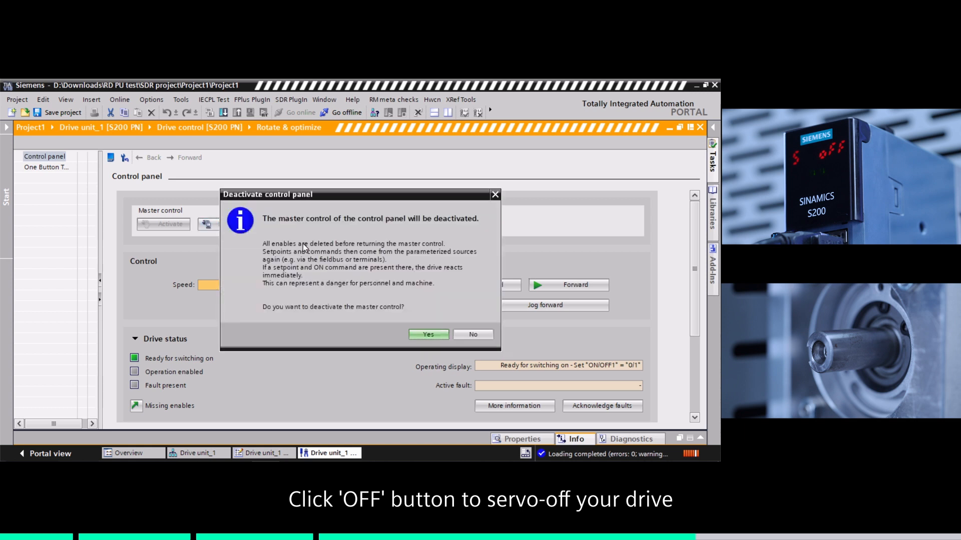
{"action": "left_click", "coordinate": [428, 335]}
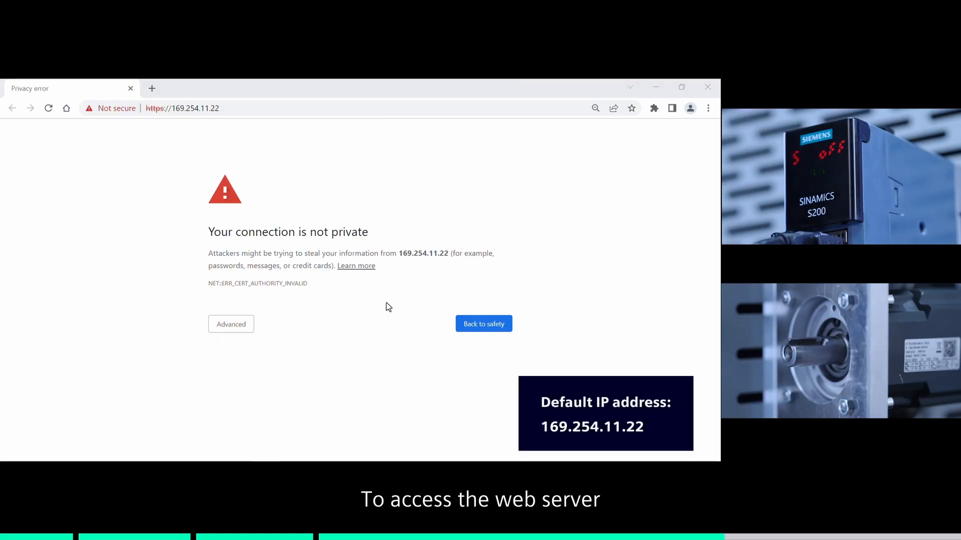
Step: Proceed past the certificate warning to 169.254.11.22 and take date and time from the operating unit
{"action": "left_click", "coordinate": [230, 325]}
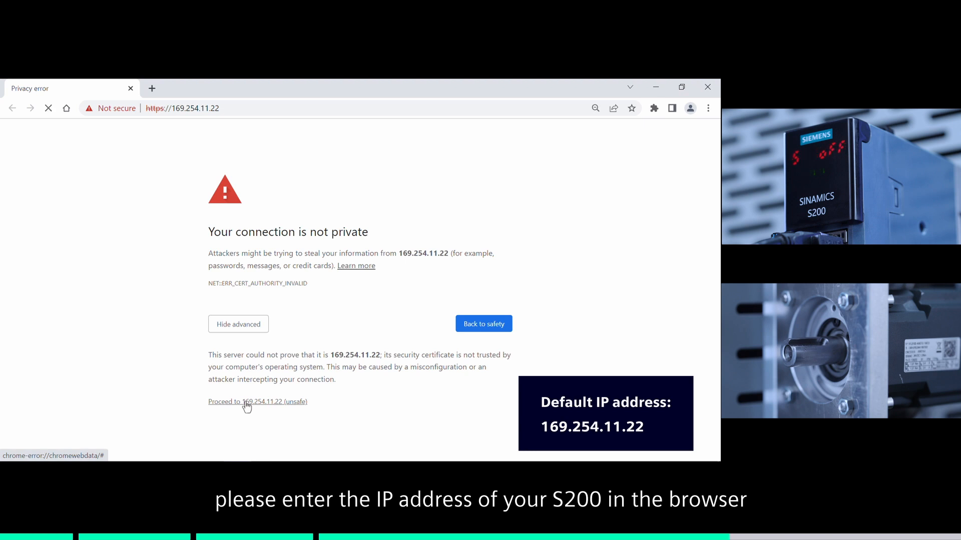
{"action": "left_click", "coordinate": [257, 402]}
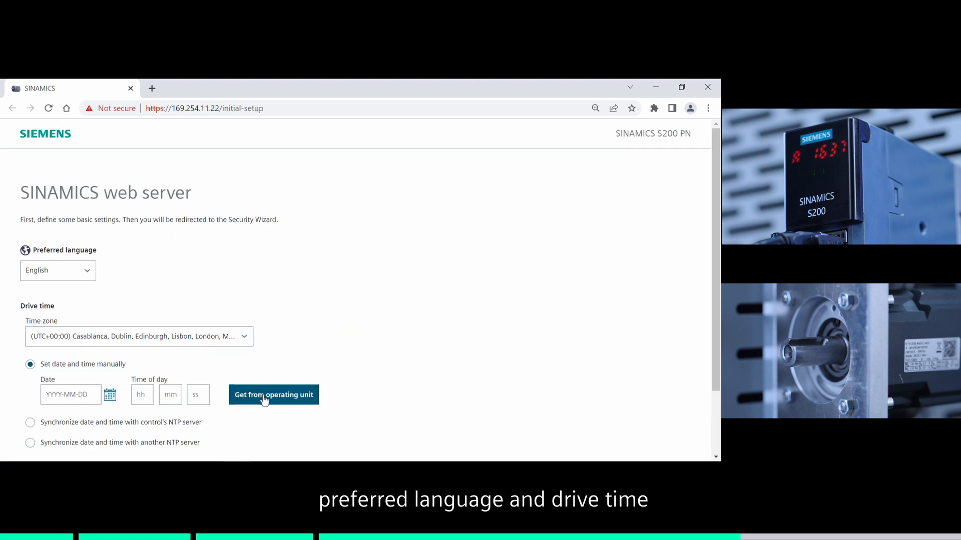
{"action": "left_click", "coordinate": [273, 395]}
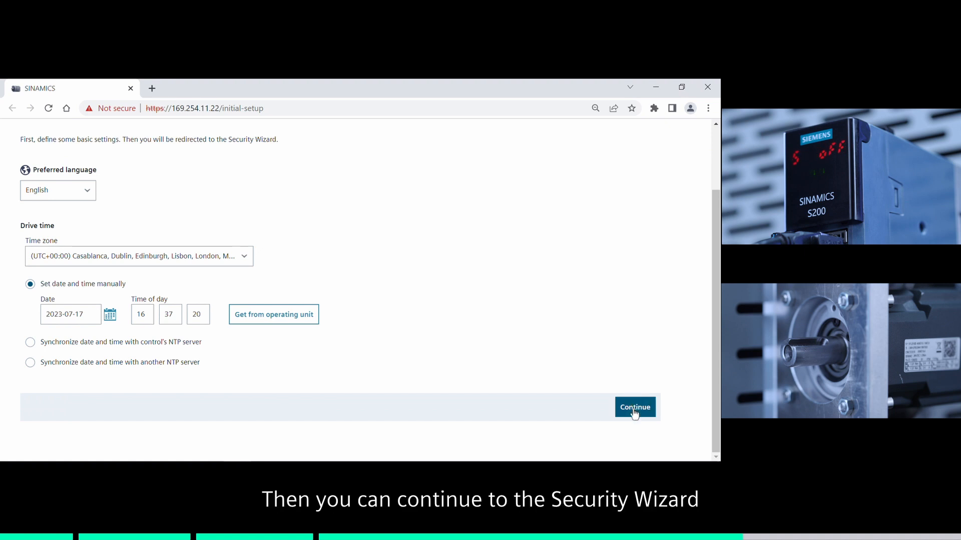
{"action": "left_click", "coordinate": [634, 407]}
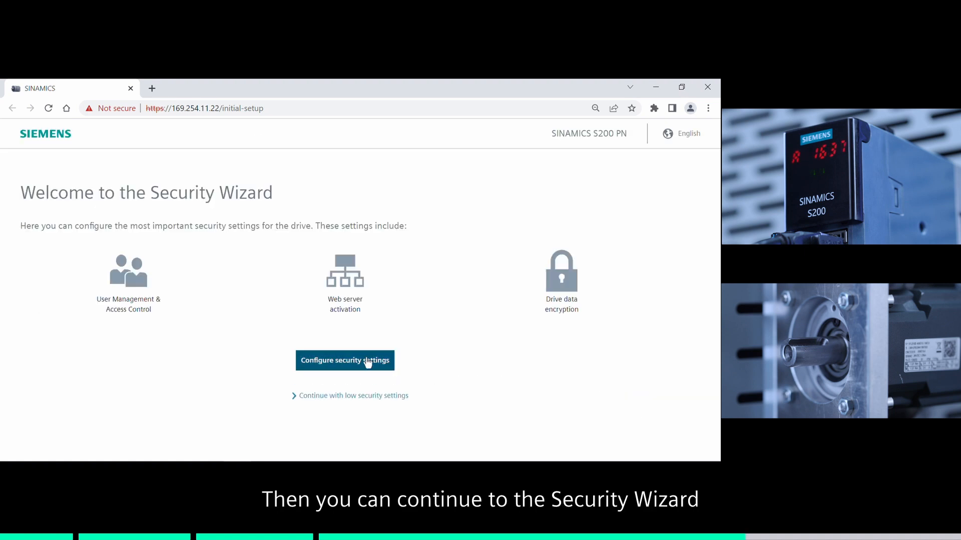
Step: Activate UMAC and set up S200PN as the administrator with a password
{"action": "left_click", "coordinate": [345, 361]}
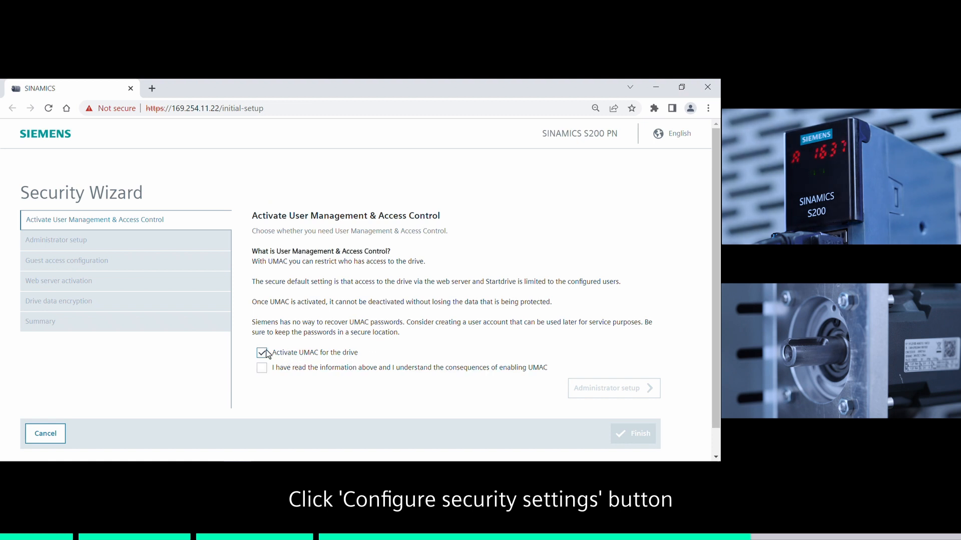
{"action": "left_click", "coordinate": [261, 367]}
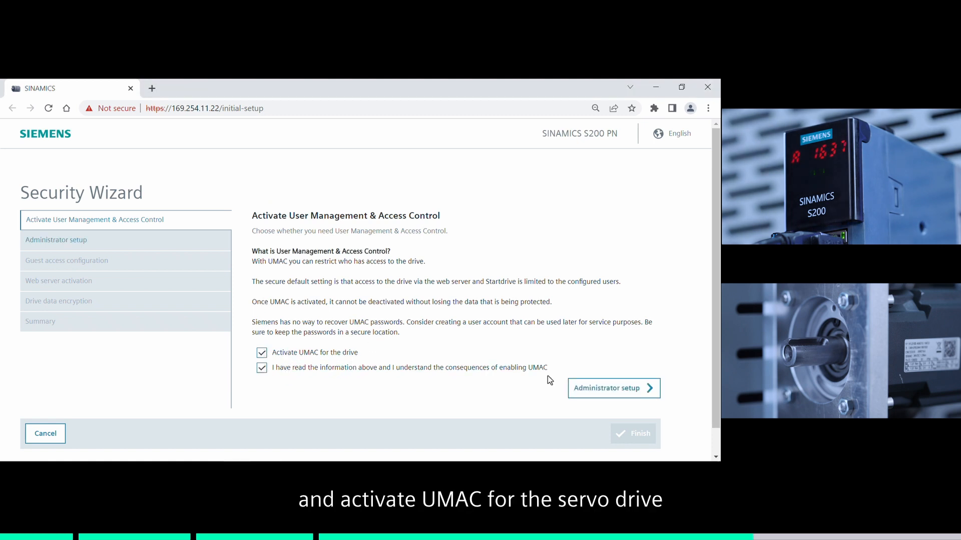
{"action": "left_click", "coordinate": [613, 388]}
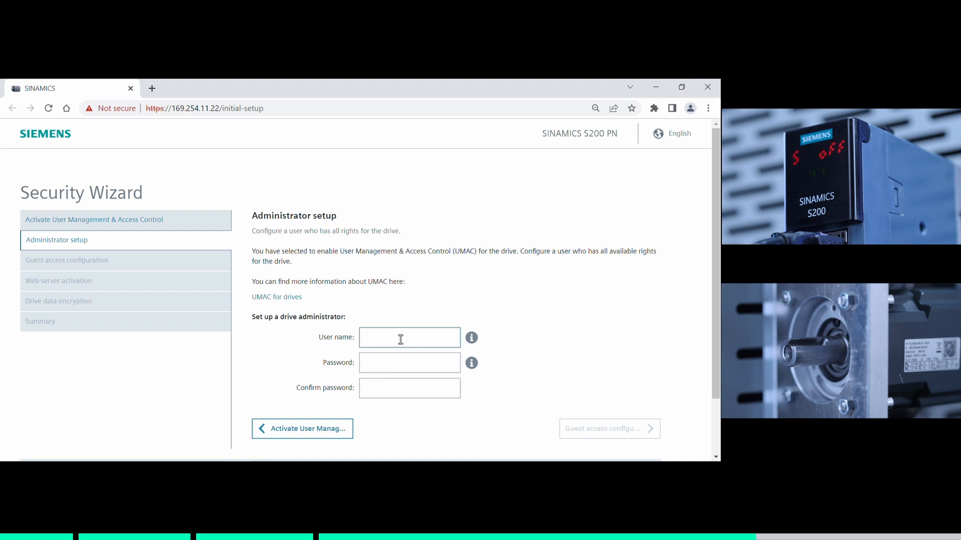
{"action": "type", "text": "S200PN"}
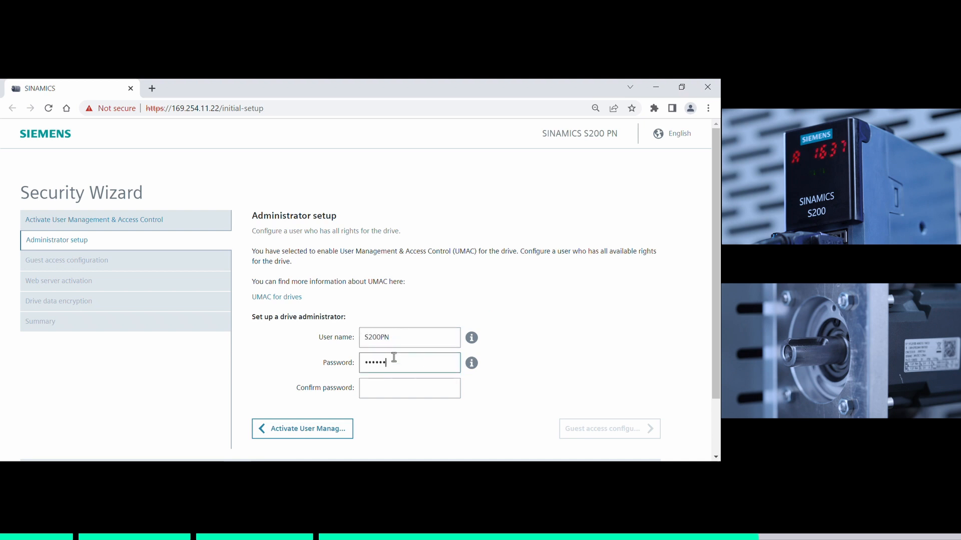
{"action": "type", "text": "••••••••••"}
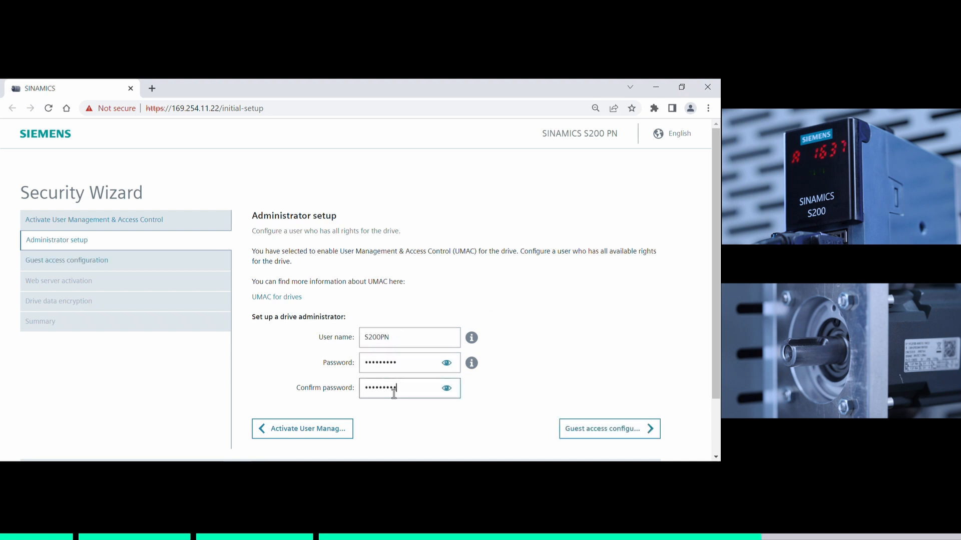
Step: Enable read-only guest access and view the web server activation settings
{"action": "left_click", "coordinate": [609, 428]}
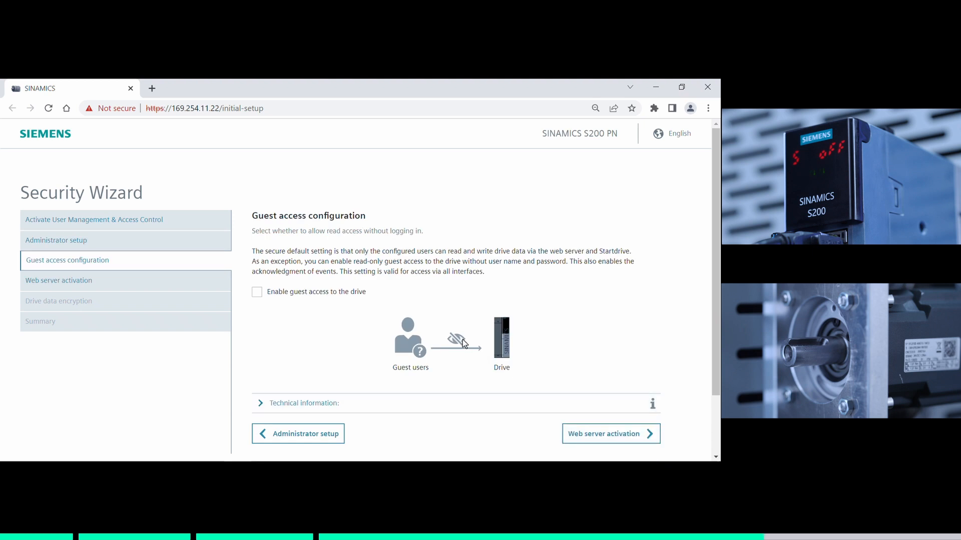
{"action": "left_click", "coordinate": [257, 291]}
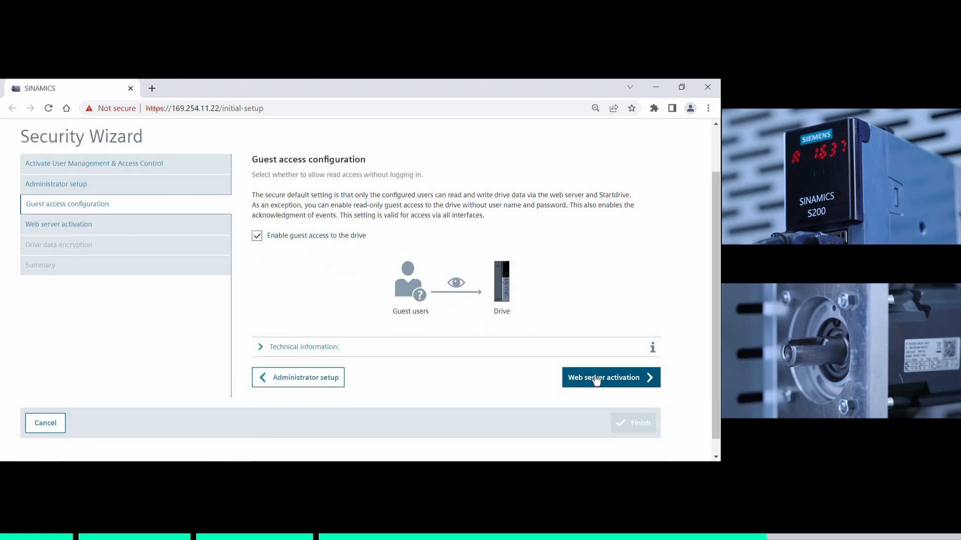
{"action": "left_click", "coordinate": [604, 377]}
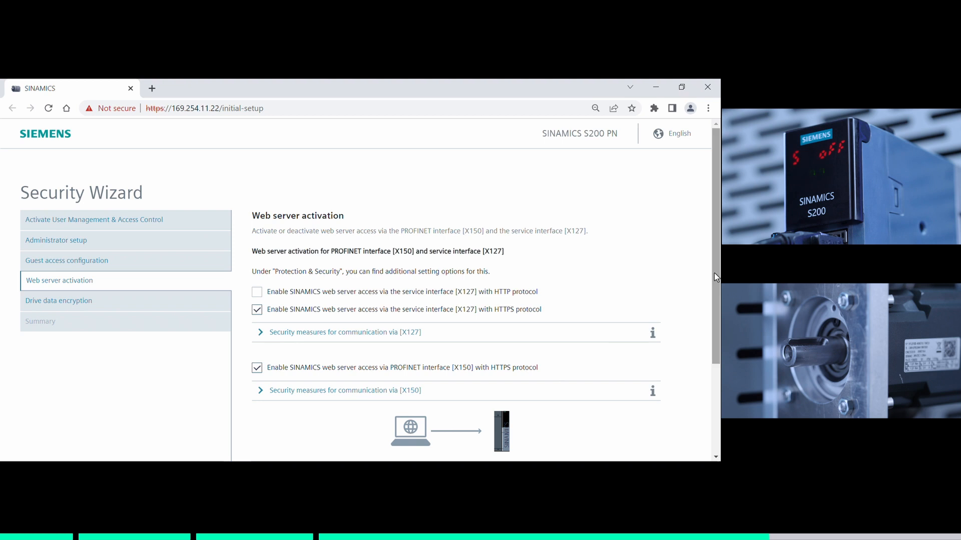
{"action": "scroll", "scroll_direction": "down", "scroll_amount": 3}
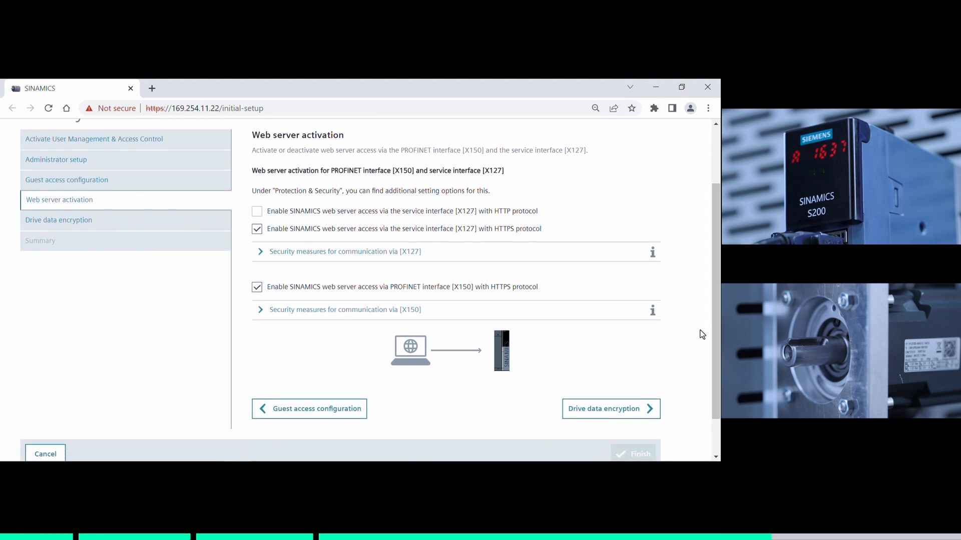
Step: Set the drive data encryption password and review the security settings summary
{"action": "left_click", "coordinate": [610, 408]}
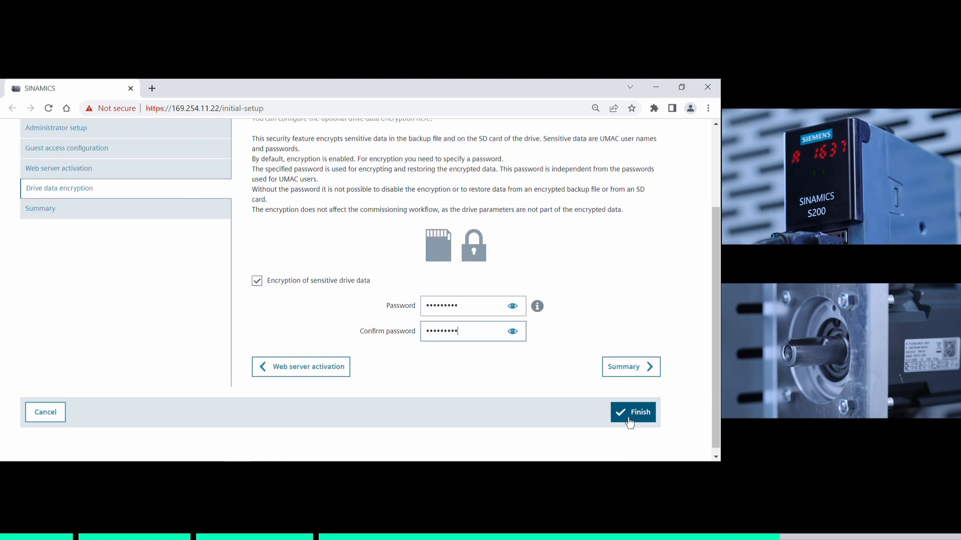
{"action": "left_click", "coordinate": [633, 412]}
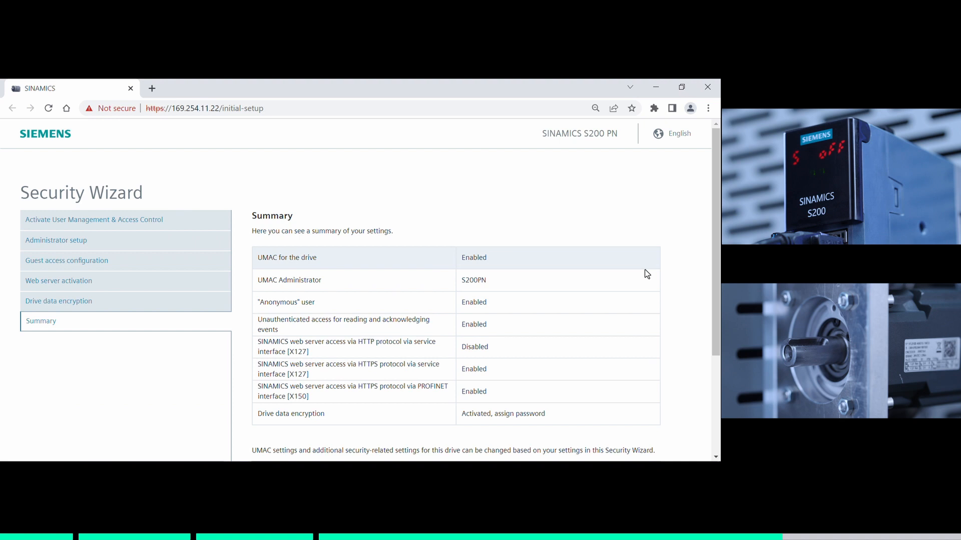
{"action": "scroll", "scroll_direction": "down", "scroll_amount": 3}
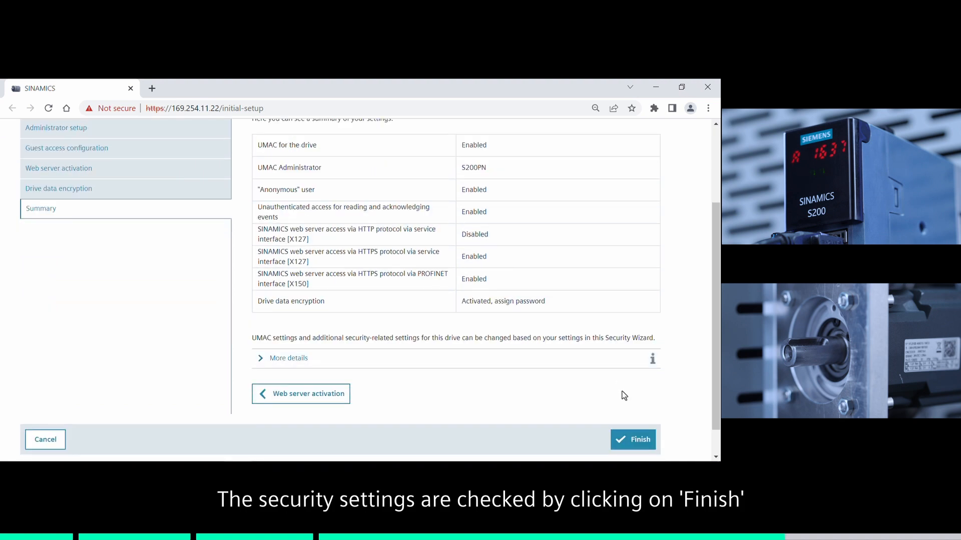
Step: Finish the Security Wizard, choosing Continue with quick setup
{"action": "left_click", "coordinate": [633, 439]}
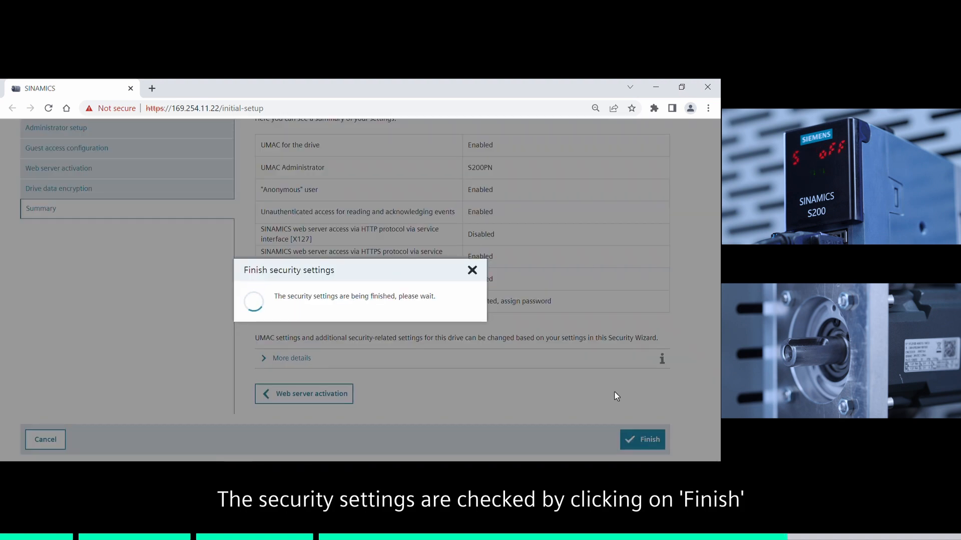
{"action": "left_click", "coordinate": [642, 439]}
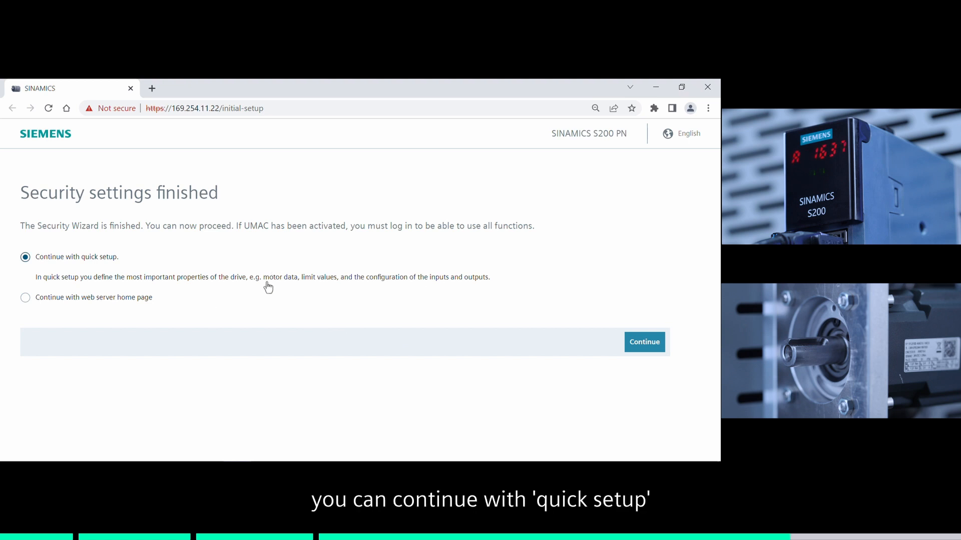
{"action": "left_click", "coordinate": [644, 342]}
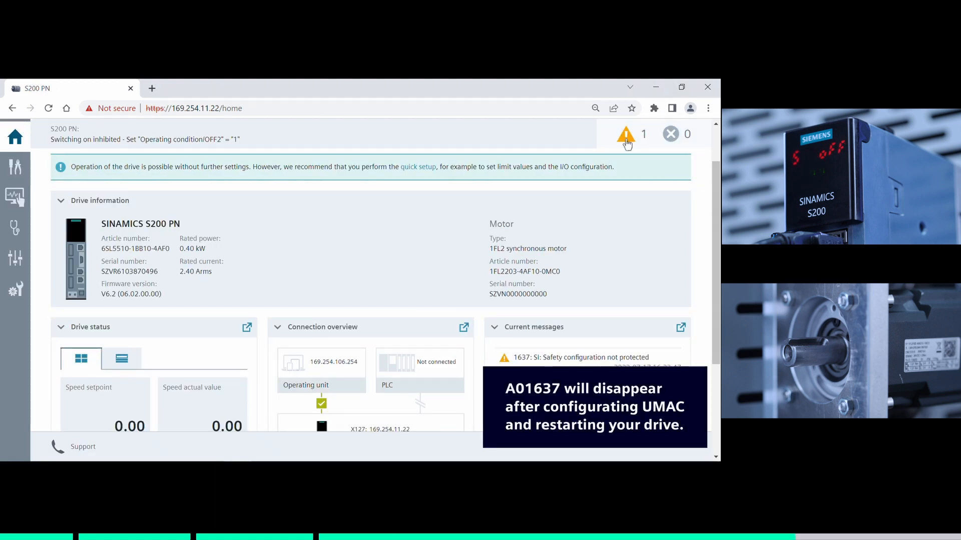
Step: Log in as S200PN and open Commissioning > Quick setup
{"action": "left_click", "coordinate": [626, 134]}
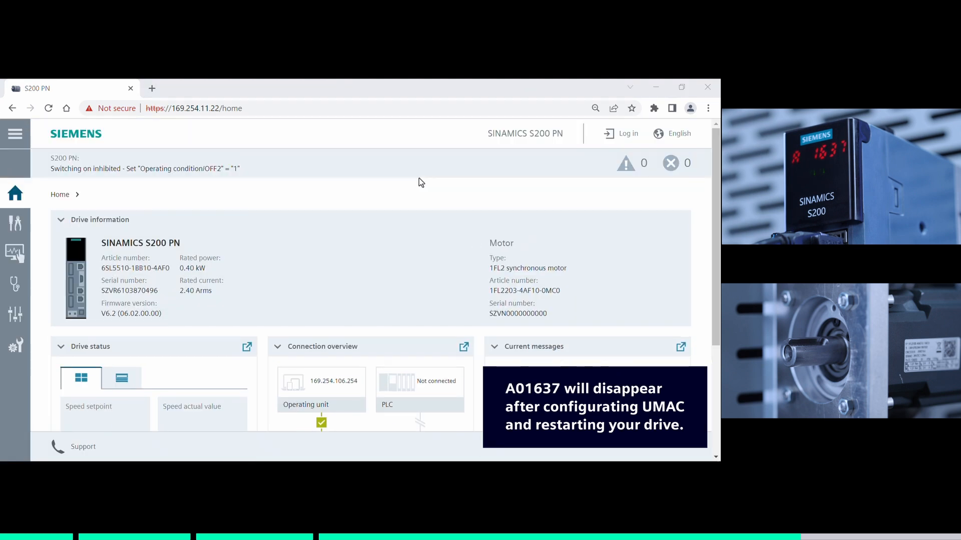
{"action": "left_click", "coordinate": [628, 134]}
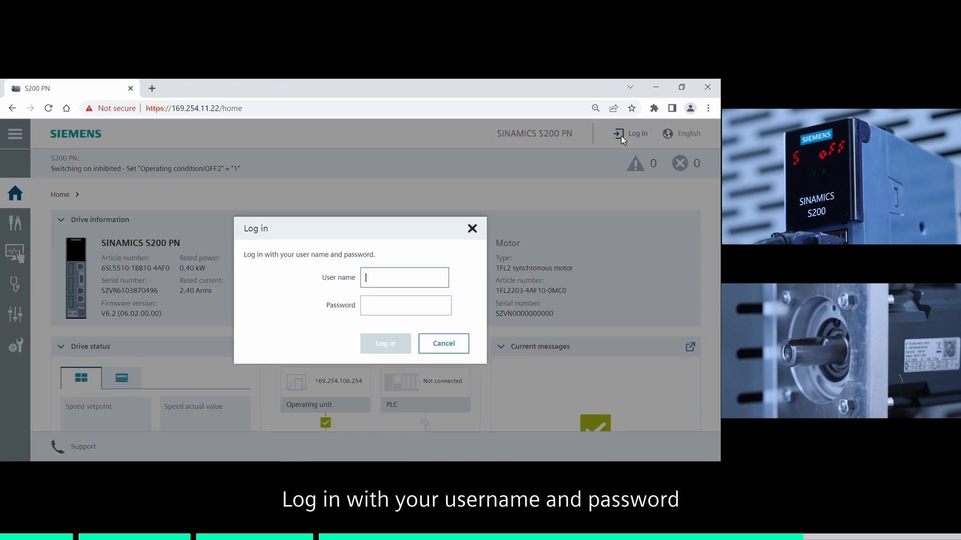
{"action": "type", "text": "S200PN"}
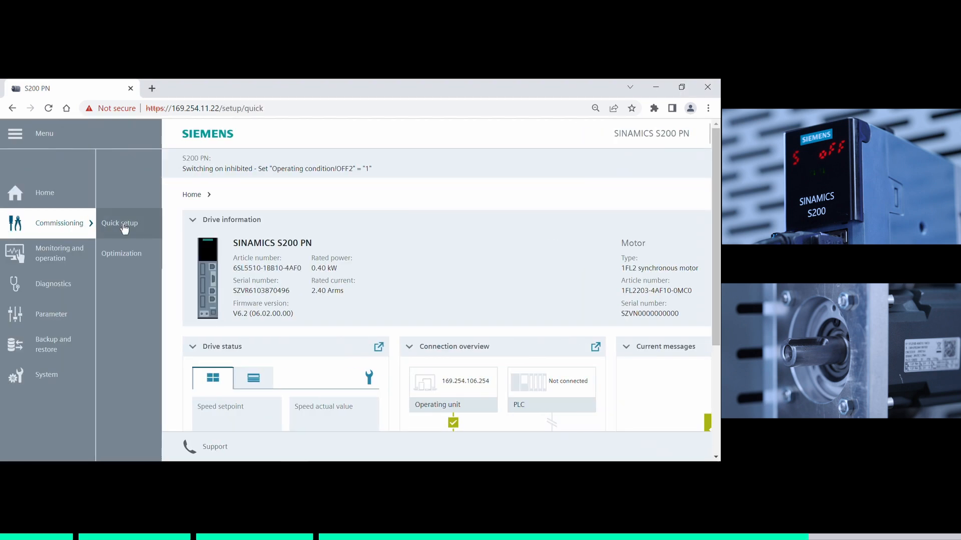
{"action": "left_click", "coordinate": [314, 336]}
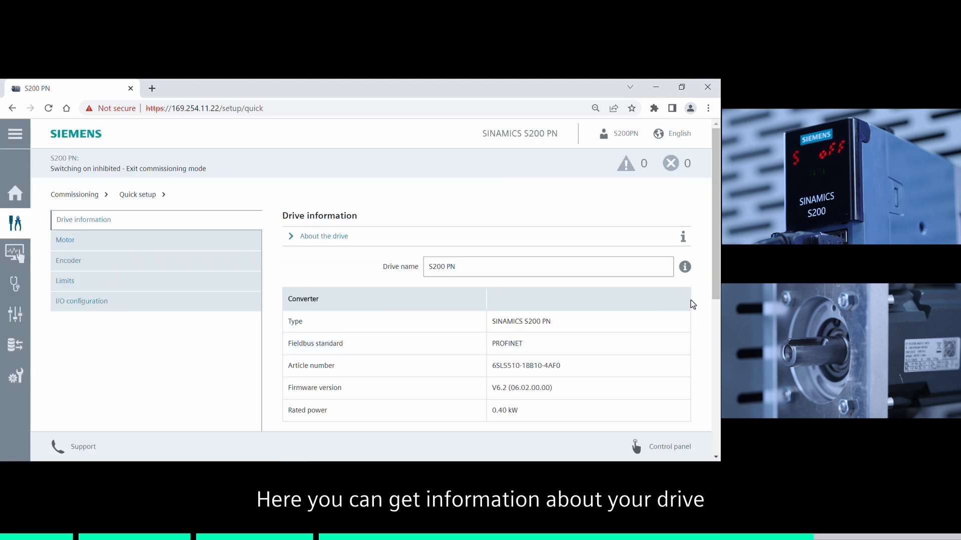
Step: Scroll through drive information and motor nameplate data, advancing to the Encoder page
{"action": "scroll", "scroll_direction": "down", "scroll_amount": 3}
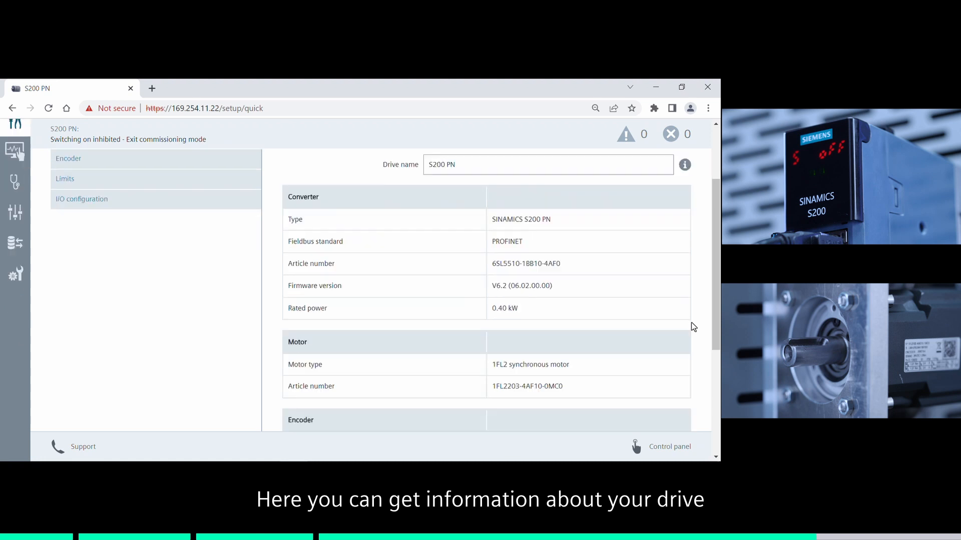
{"action": "scroll", "scroll_direction": "down", "scroll_amount": 3}
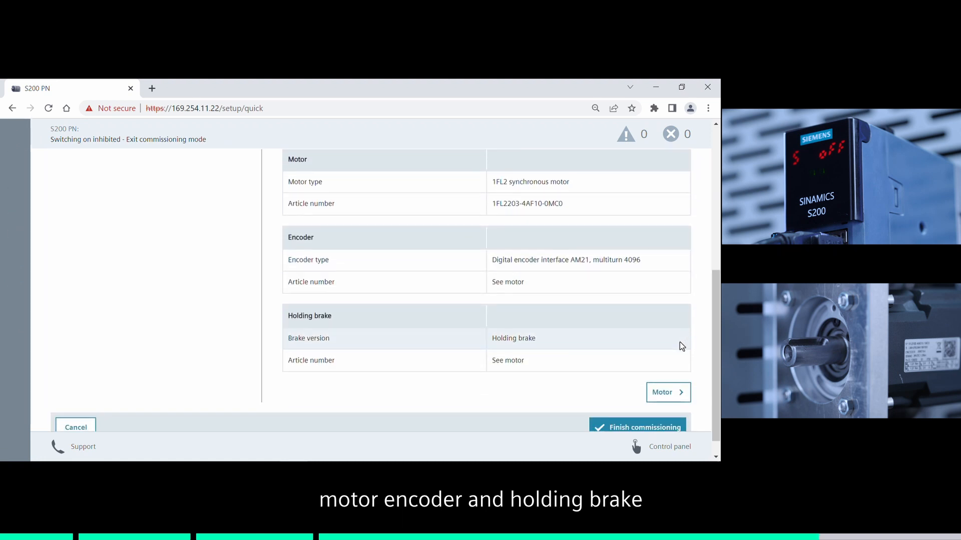
{"action": "scroll", "scroll_direction": "down", "scroll_amount": 3}
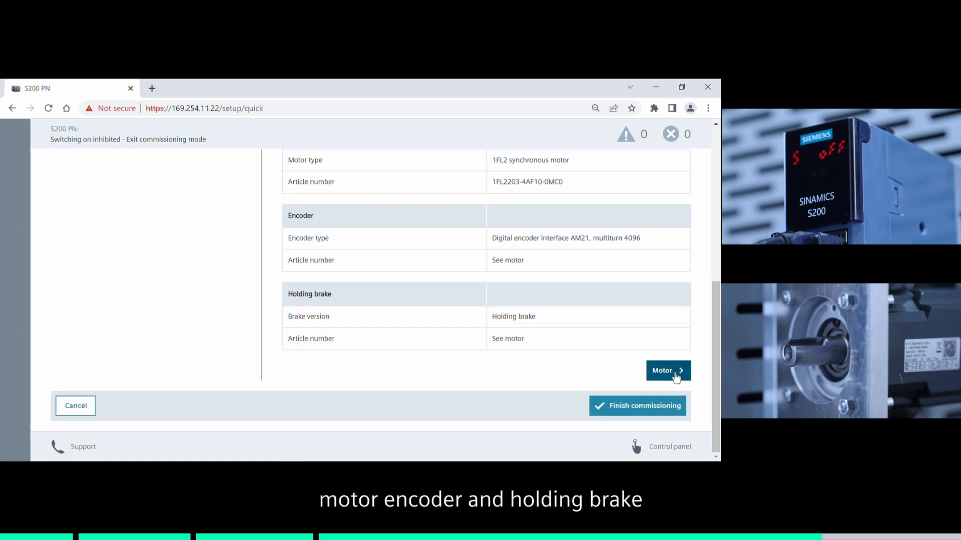
{"action": "left_click", "coordinate": [668, 371]}
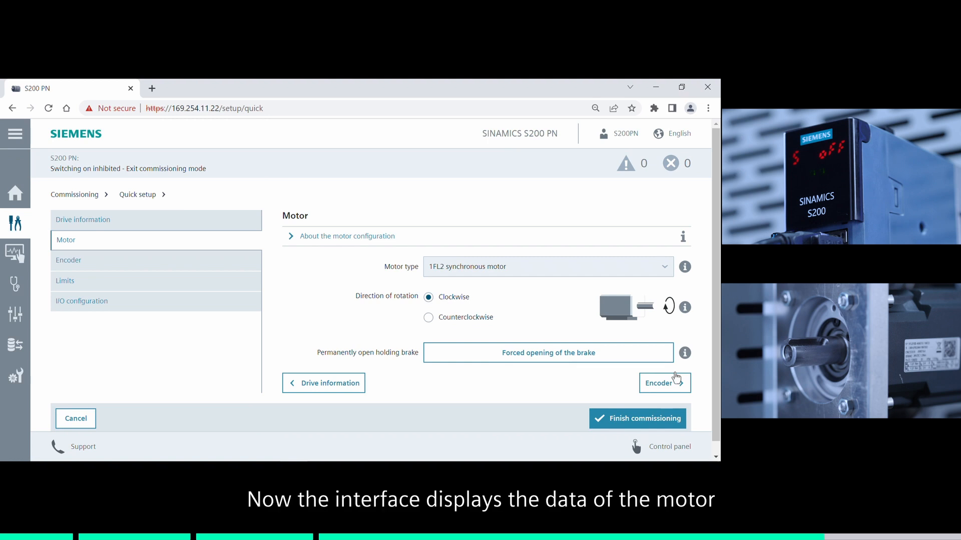
{"action": "scroll", "scroll_direction": "down", "scroll_amount": 3}
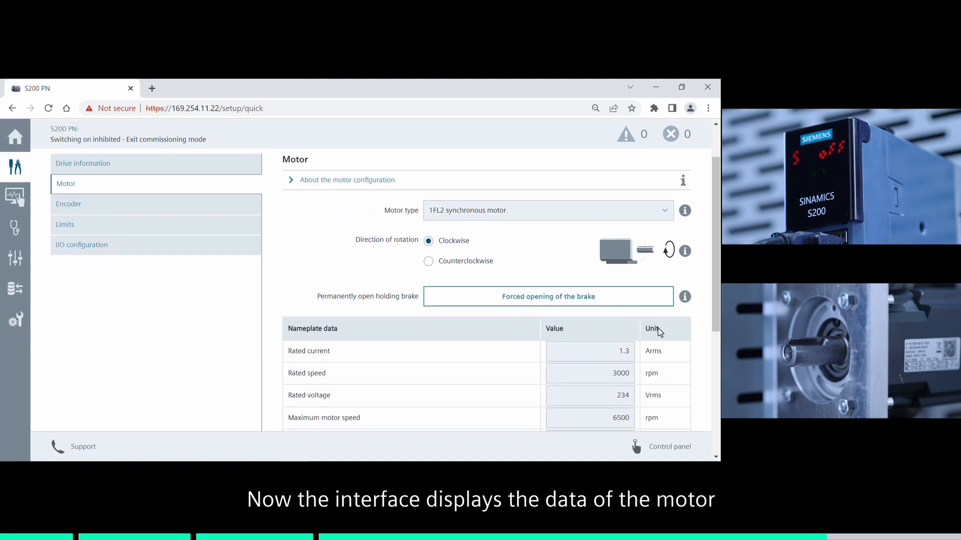
{"action": "scroll", "scroll_direction": "down", "scroll_amount": 3}
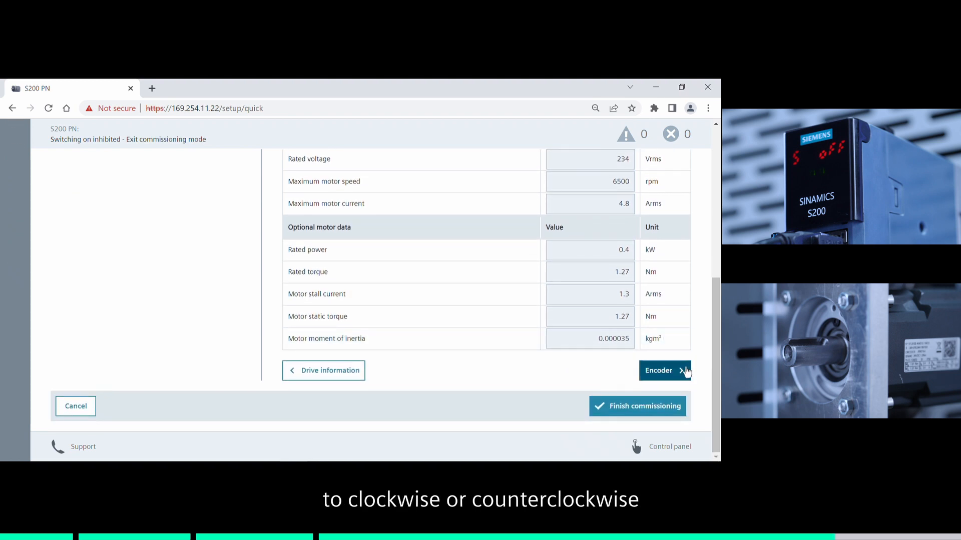
{"action": "left_click", "coordinate": [665, 370]}
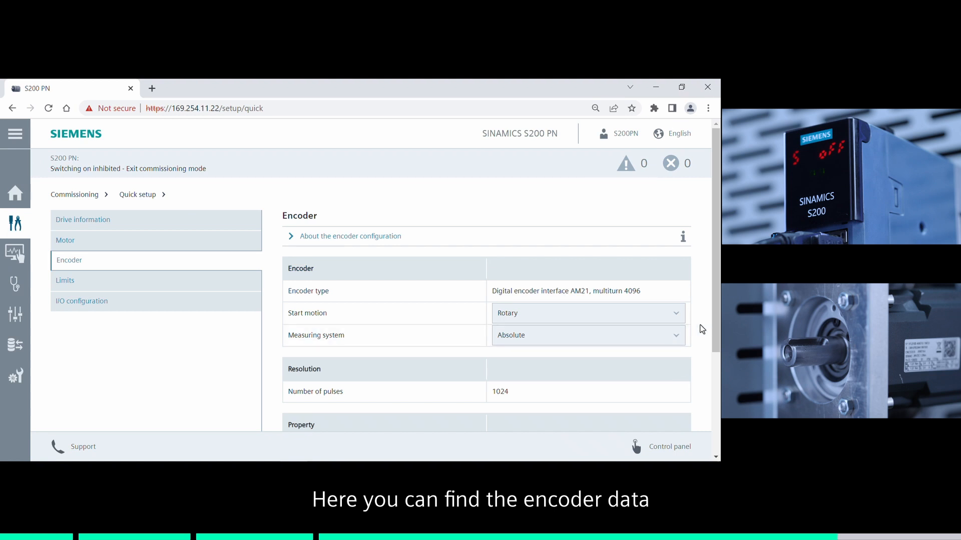
Step: Keep the encoder, limit and digital I/O settings unchanged and finish commissioning
{"action": "scroll", "scroll_direction": "down", "scroll_amount": 3}
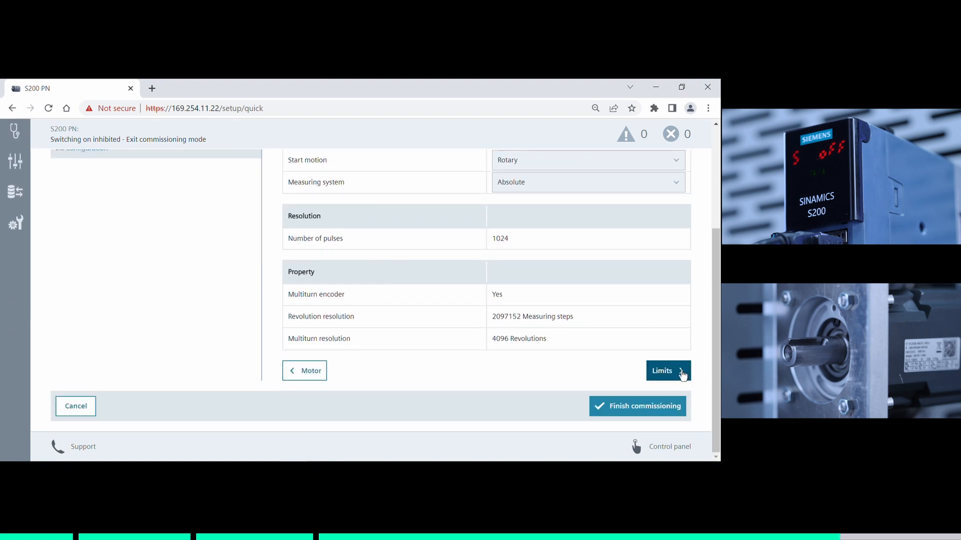
{"action": "left_click", "coordinate": [668, 370]}
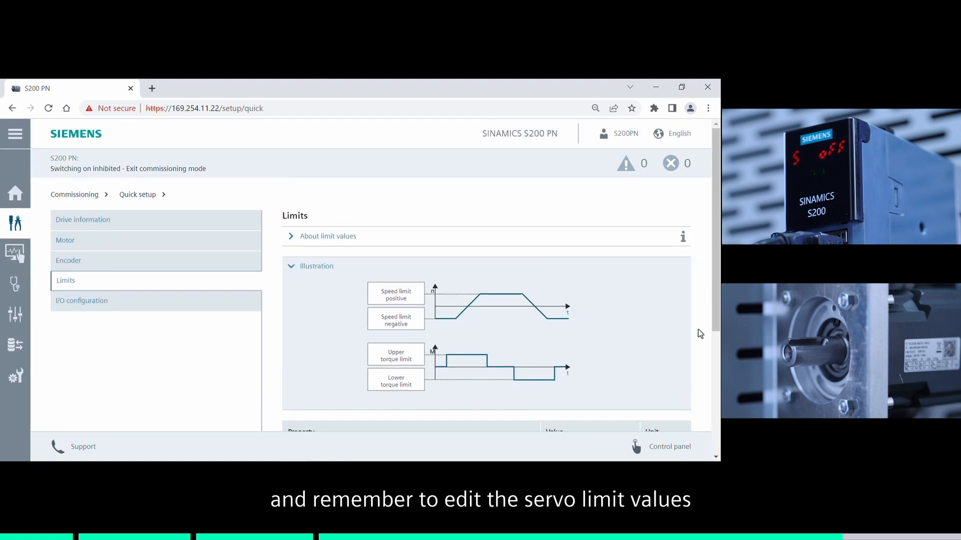
{"action": "scroll", "scroll_direction": "down", "scroll_amount": 3}
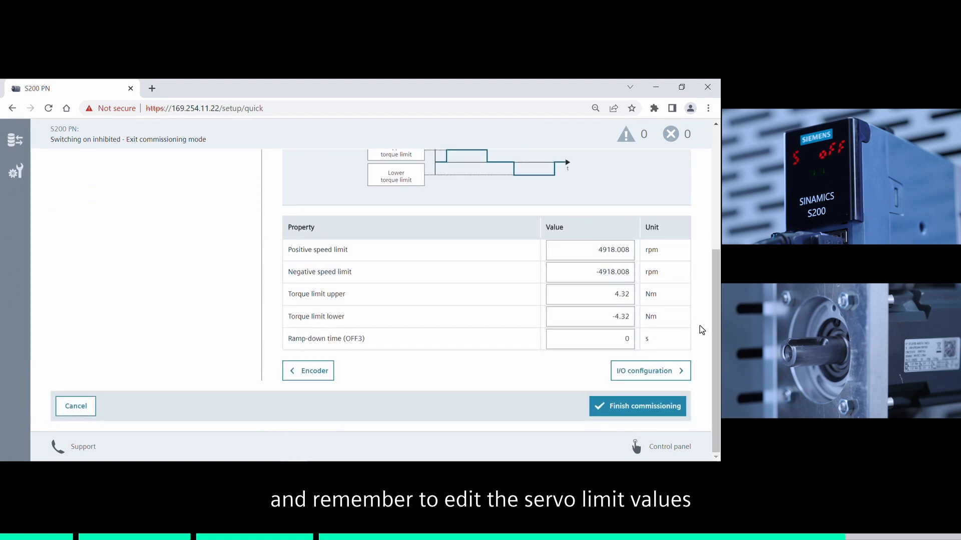
{"action": "left_click", "coordinate": [650, 371]}
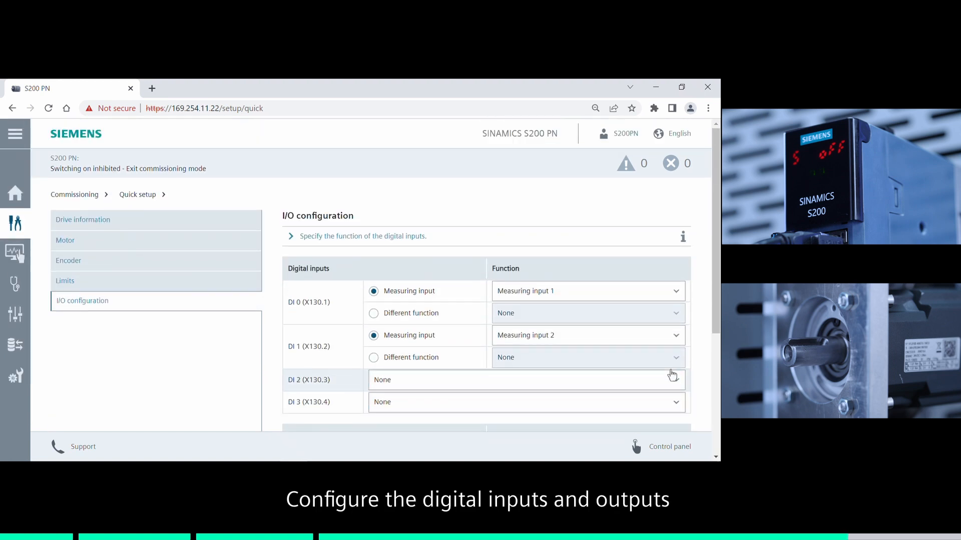
{"action": "scroll", "scroll_direction": "down", "scroll_amount": 3}
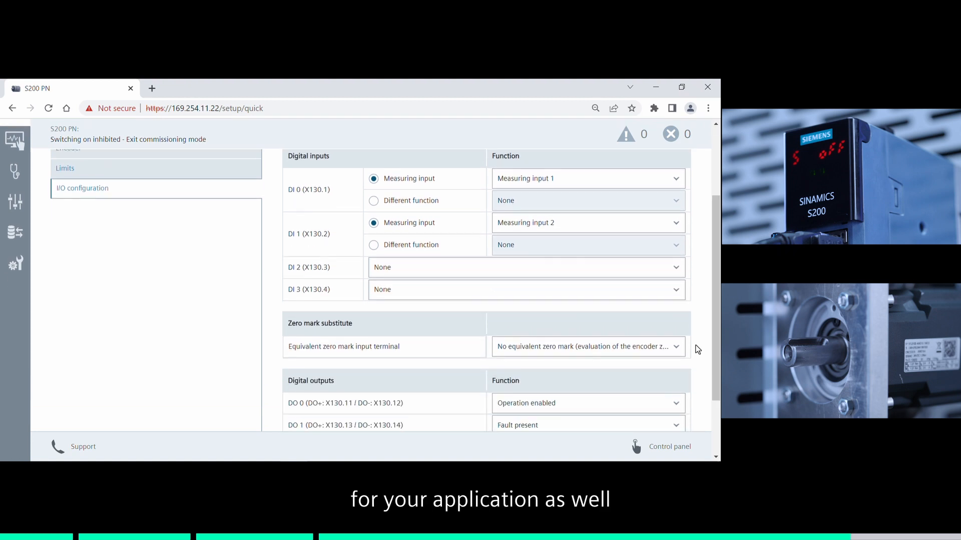
{"action": "scroll", "scroll_direction": "down", "scroll_amount": 3}
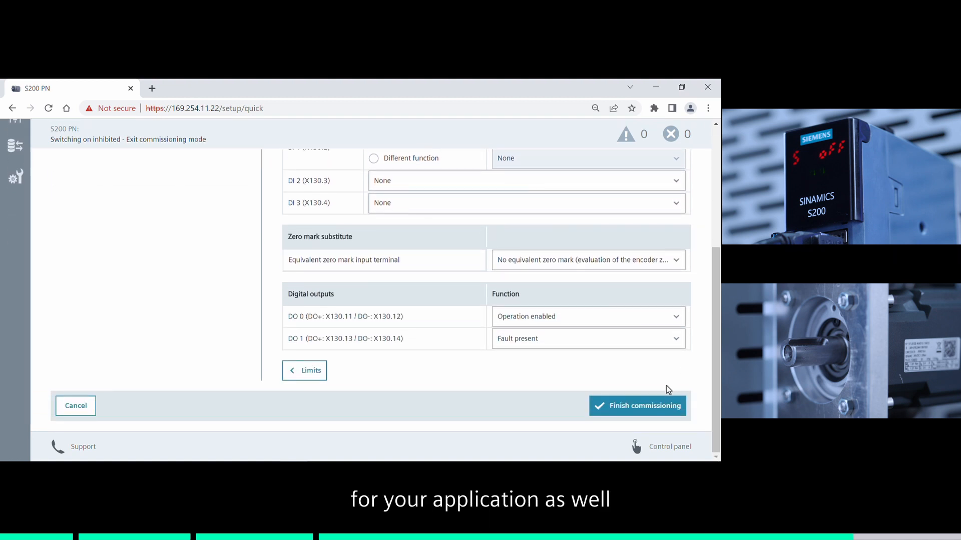
{"action": "left_click", "coordinate": [637, 405]}
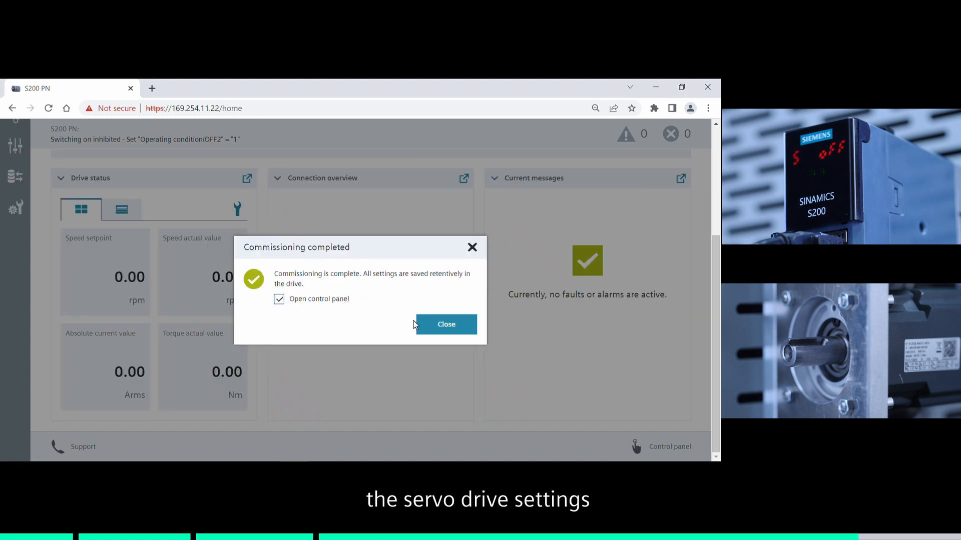
Step: Open Optimization, select Dynamic response, and request take-over of drive control
{"action": "left_click", "coordinate": [445, 324]}
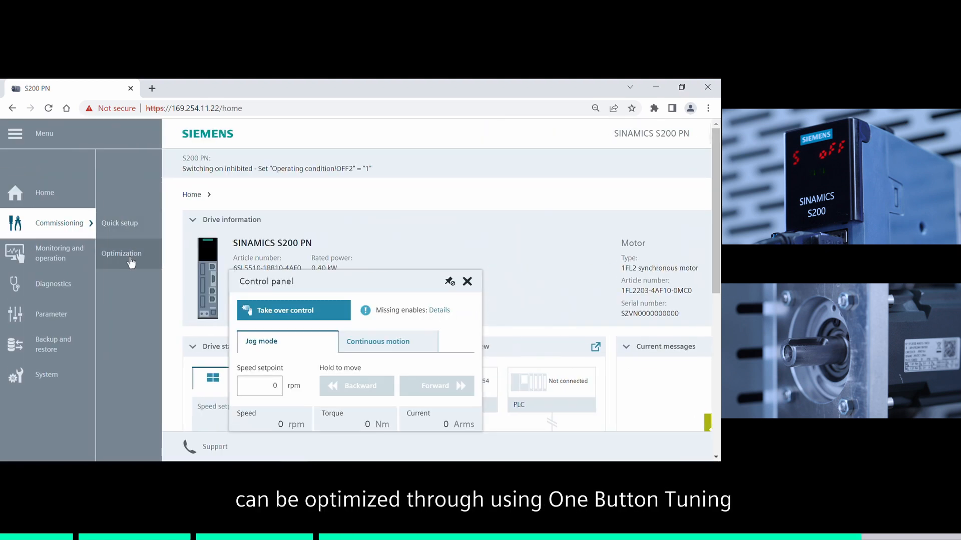
{"action": "left_click", "coordinate": [121, 253]}
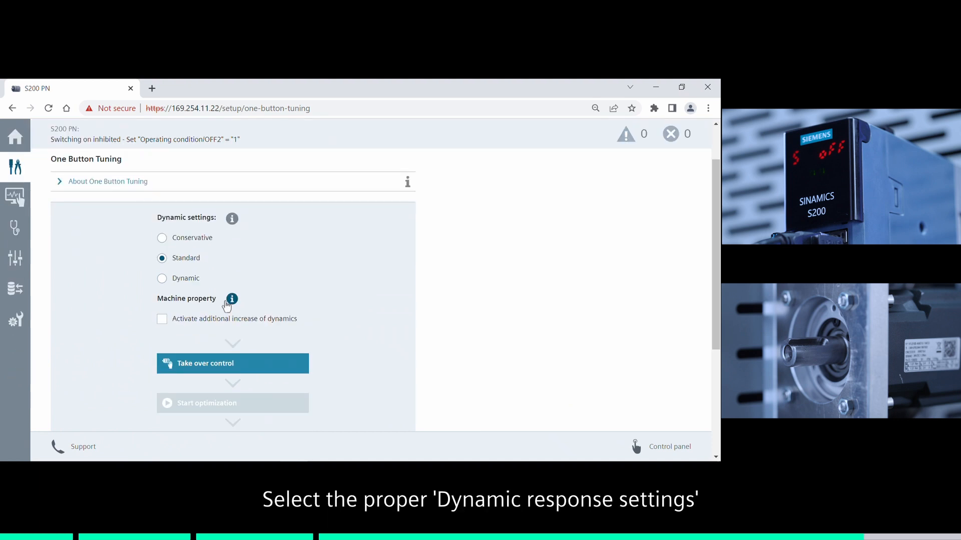
{"action": "left_click", "coordinate": [162, 277]}
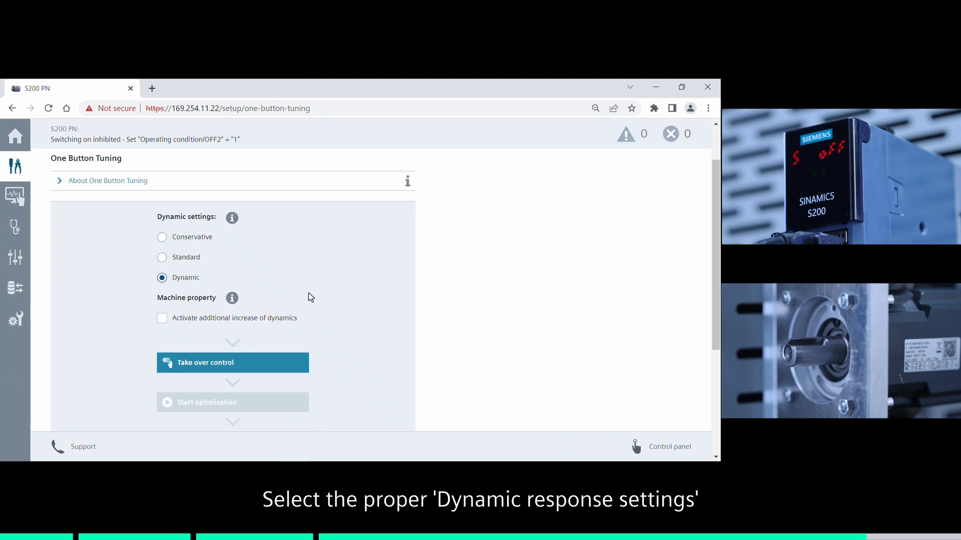
{"action": "left_click", "coordinate": [232, 363]}
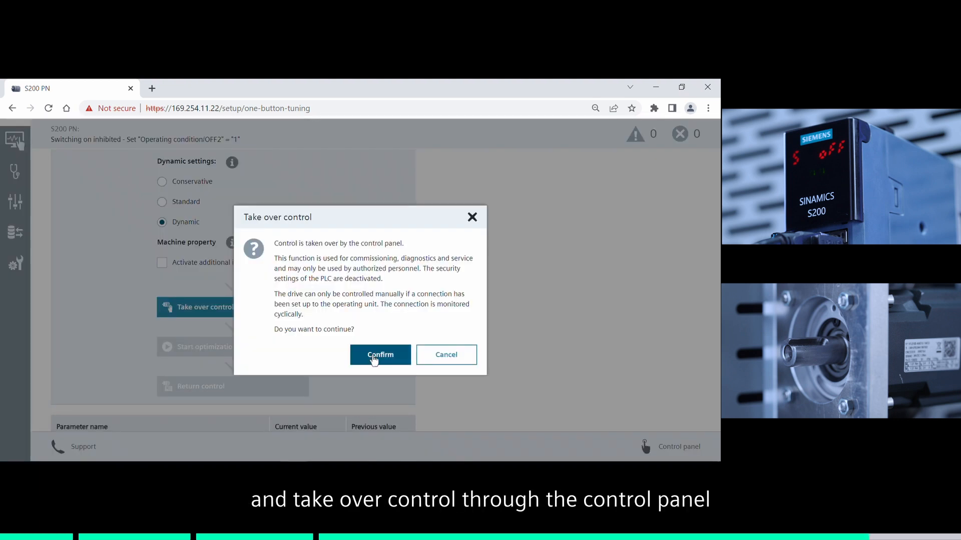
Step: Confirm the control takeover and run One Button Tuning with a 720° rotation limit
{"action": "left_click", "coordinate": [380, 355]}
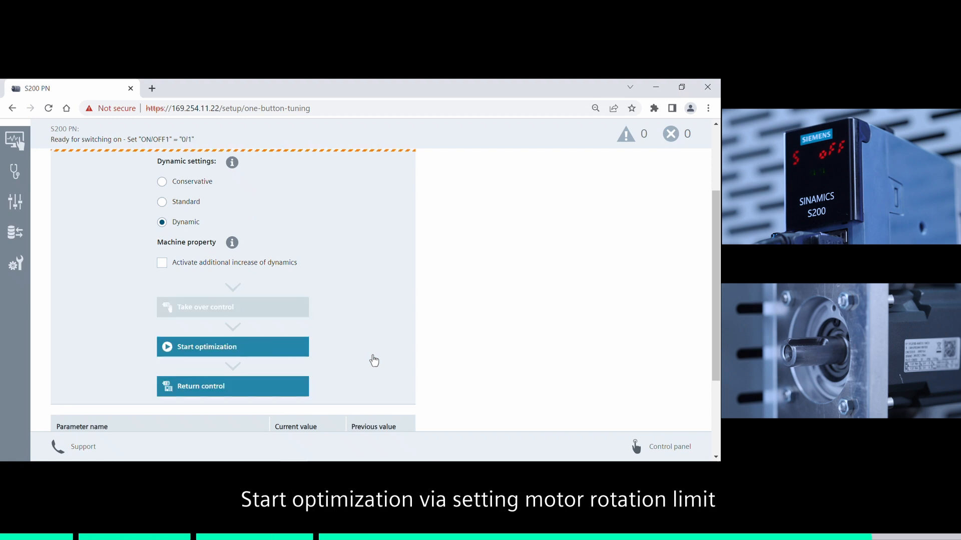
{"action": "scroll", "scroll_direction": "down", "scroll_amount": 3}
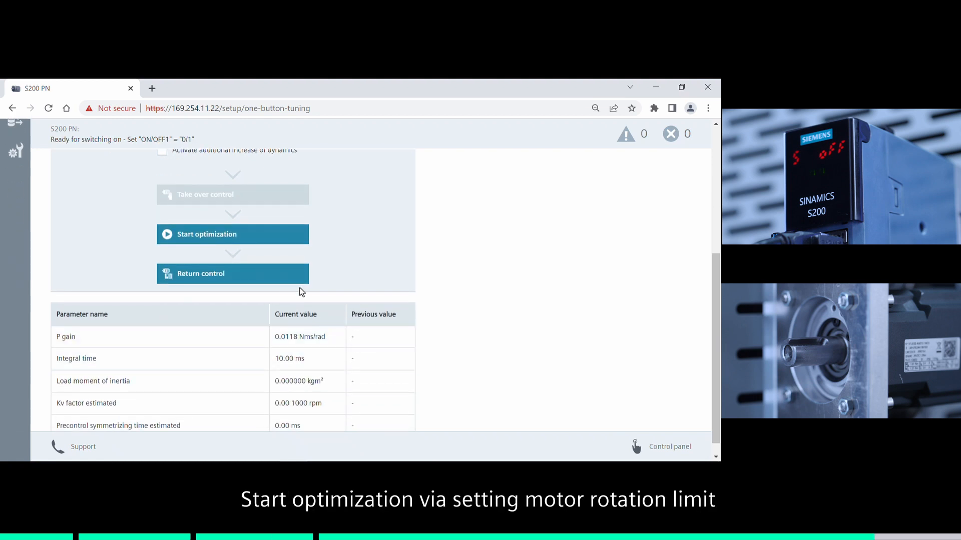
{"action": "left_click", "coordinate": [207, 234]}
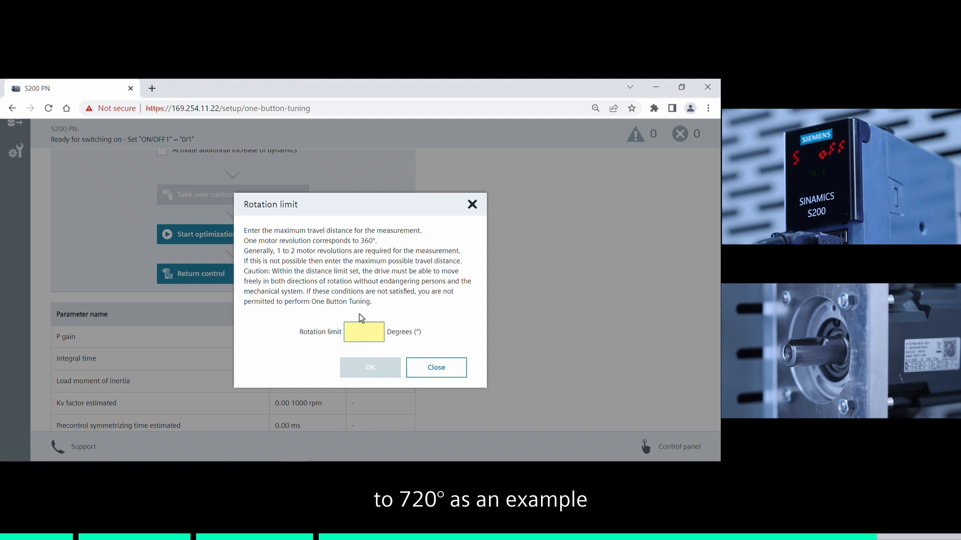
{"action": "type", "text": "720"}
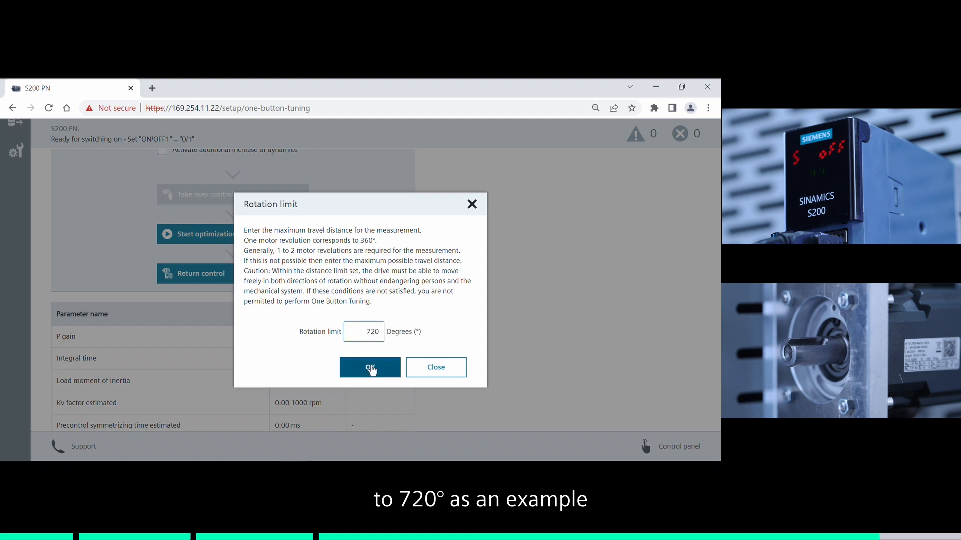
{"action": "left_click", "coordinate": [369, 368]}
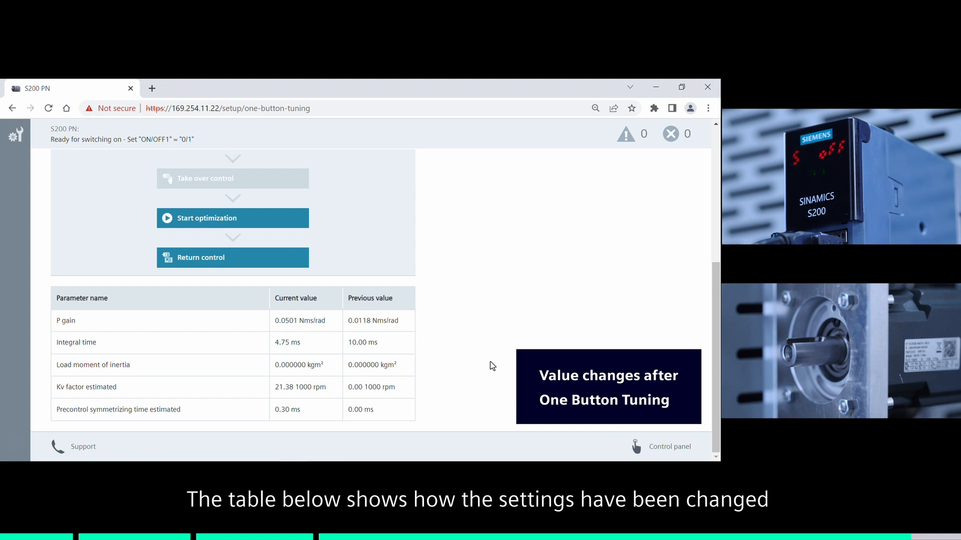
{"action": "mouse_move", "coordinate": [251, 267]}
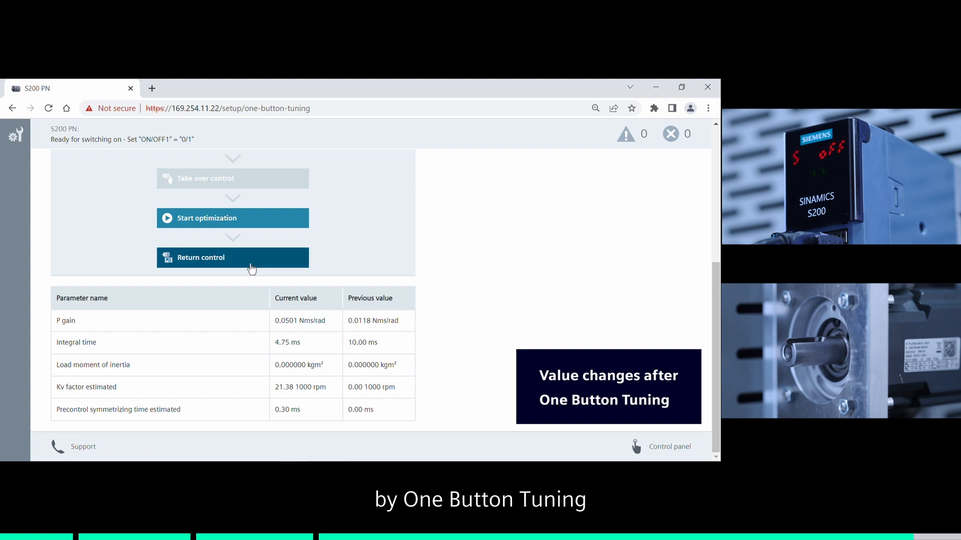
Step: Return control of the drive after tuning and confirm, landing on the home page
{"action": "left_click", "coordinate": [200, 257]}
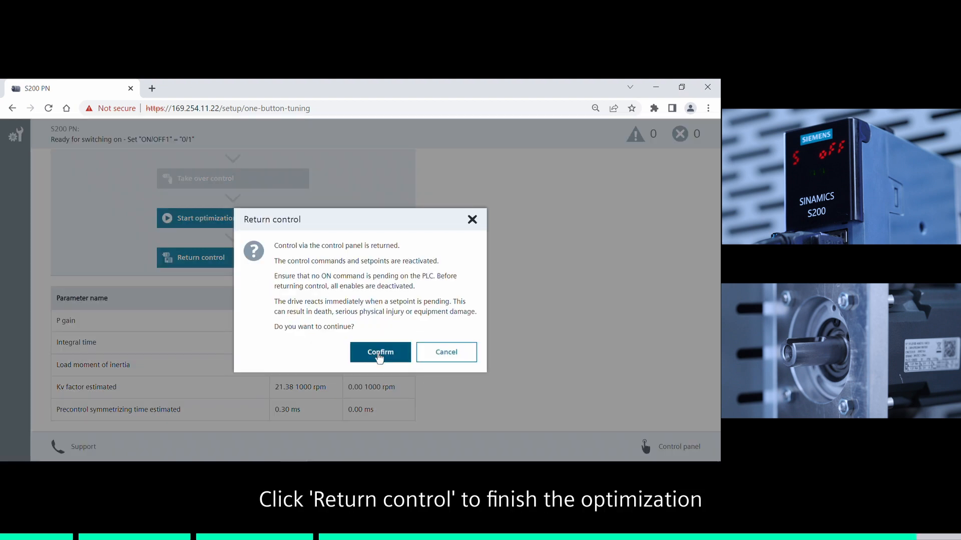
{"action": "left_click", "coordinate": [379, 352]}
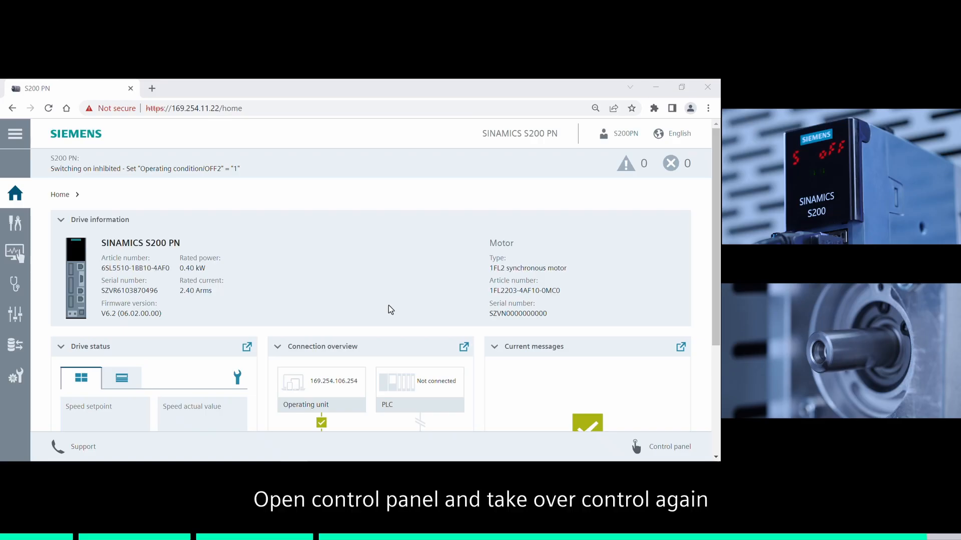
Step: Take over control in the Control panel and set a 100 rpm continuous-motion speed setpoint
{"action": "left_click", "coordinate": [669, 446]}
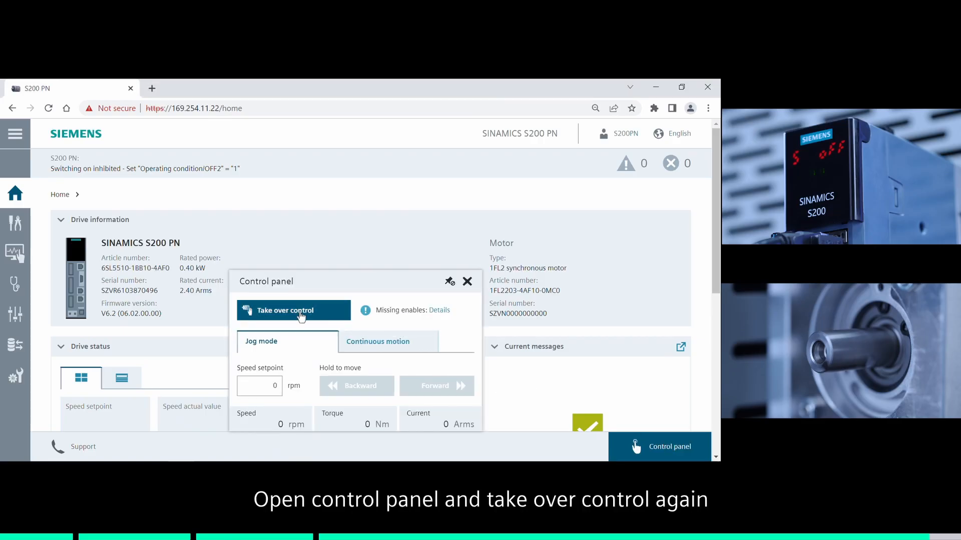
{"action": "left_click", "coordinate": [292, 310]}
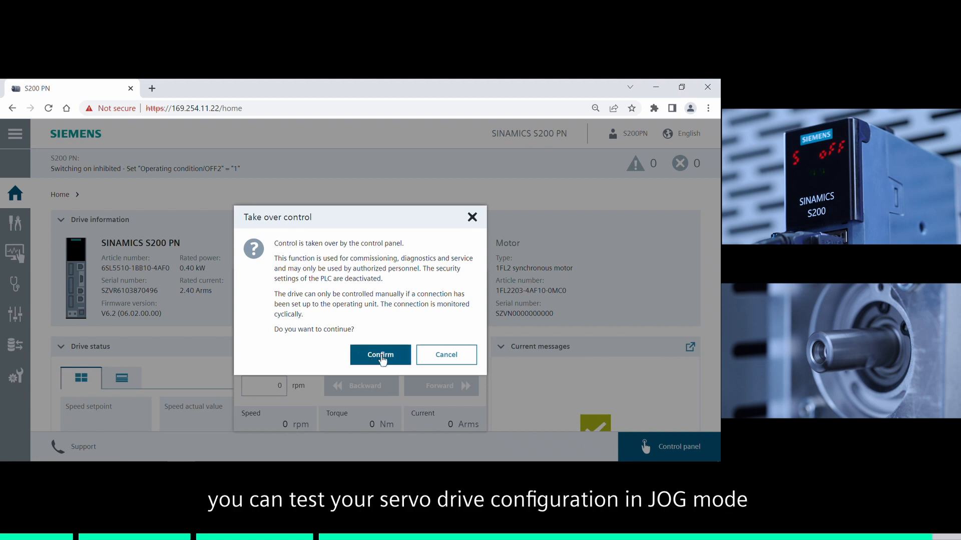
{"action": "left_click", "coordinate": [379, 354]}
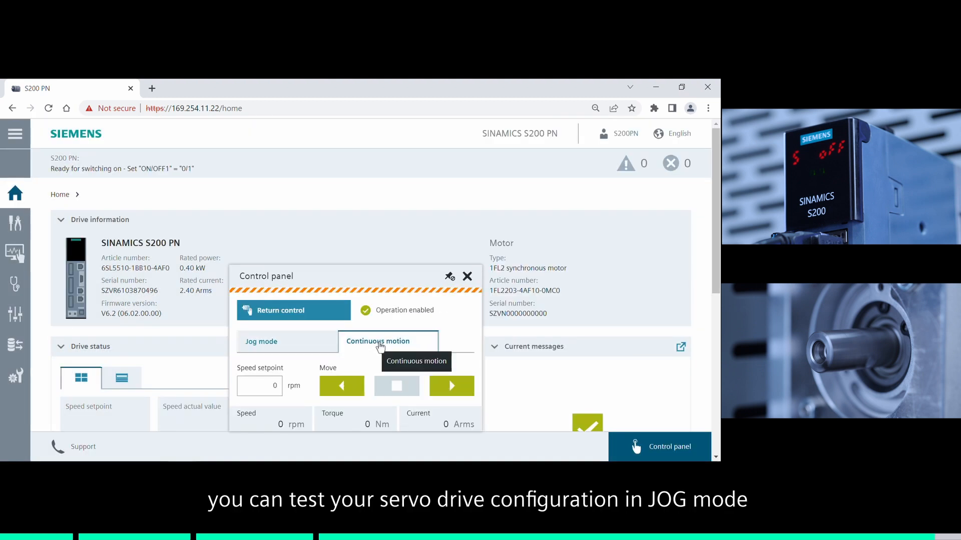
{"action": "left_click", "coordinate": [260, 386]}
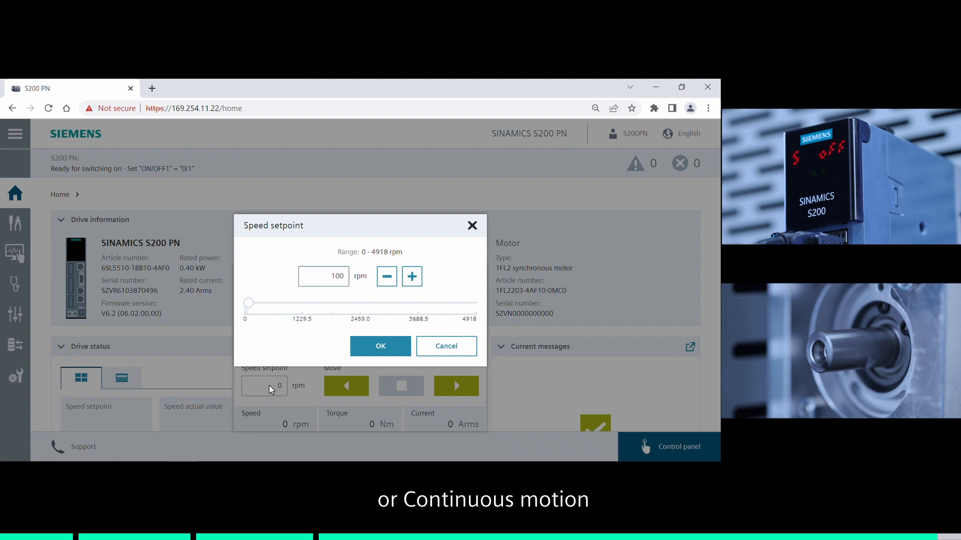
{"action": "left_click", "coordinate": [380, 346]}
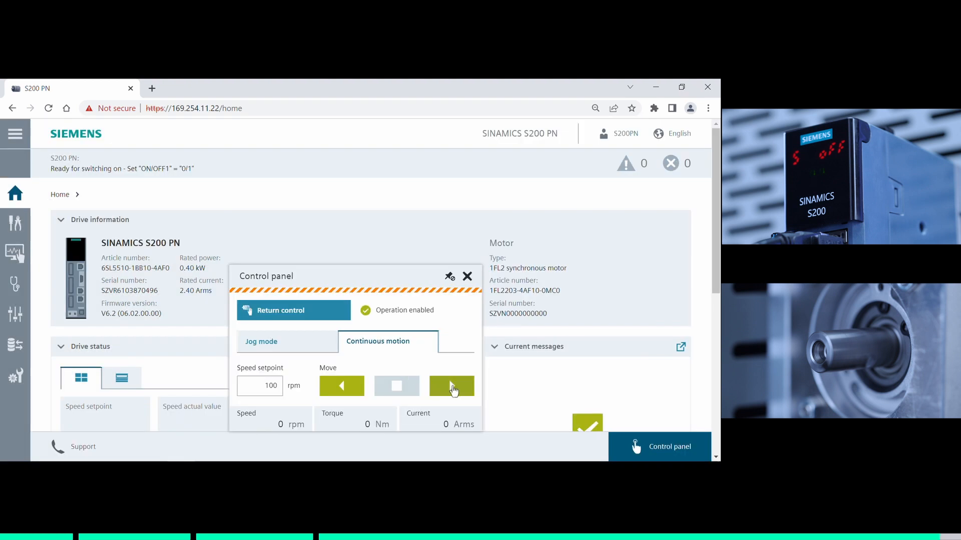
Step: Run the motor forward at 100 rpm, stop, then run it backward and stop
{"action": "left_click", "coordinate": [452, 386]}
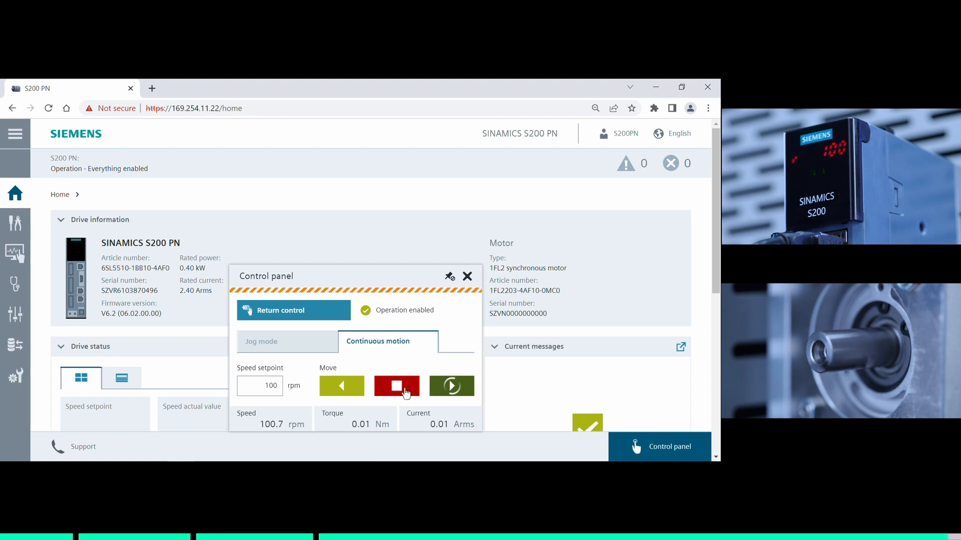
{"action": "left_click", "coordinate": [397, 386]}
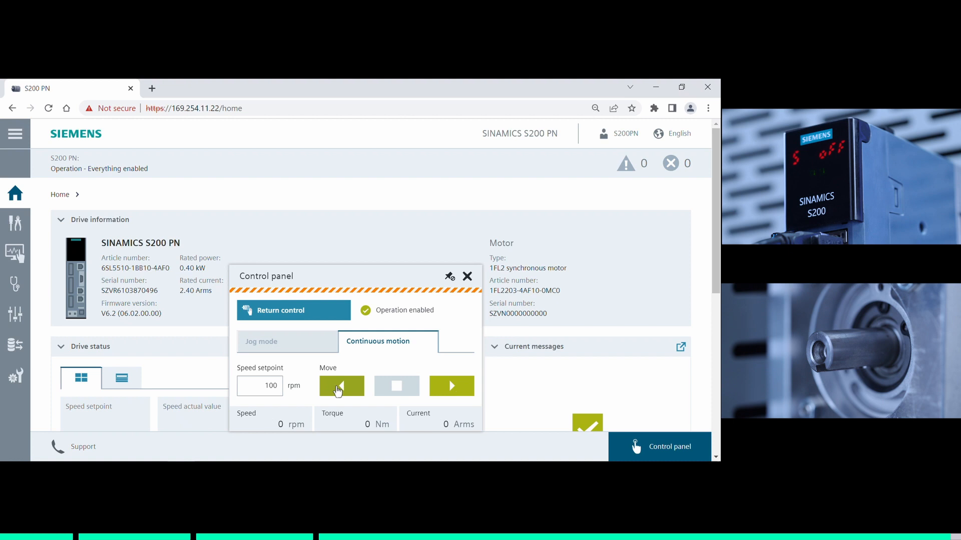
{"action": "left_click", "coordinate": [341, 386]}
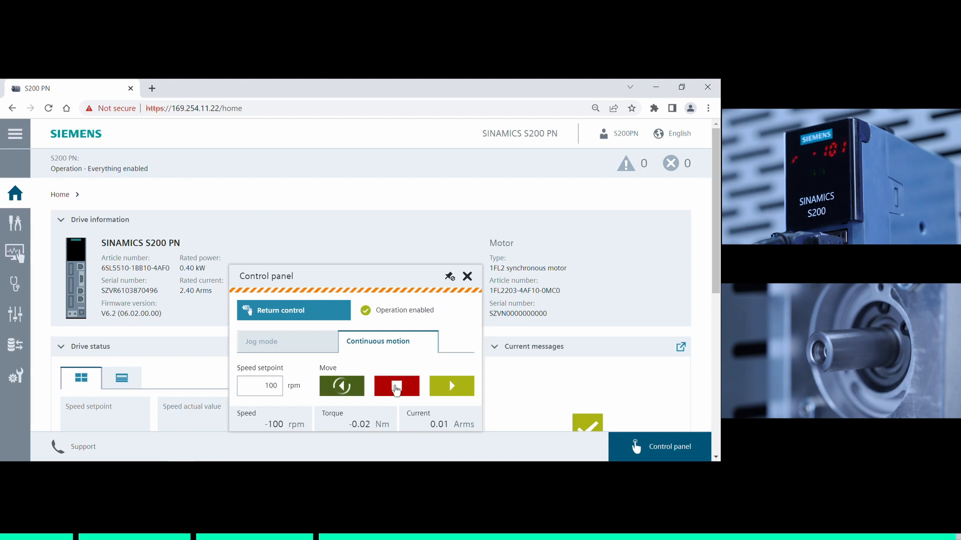
{"action": "left_click", "coordinate": [294, 310]}
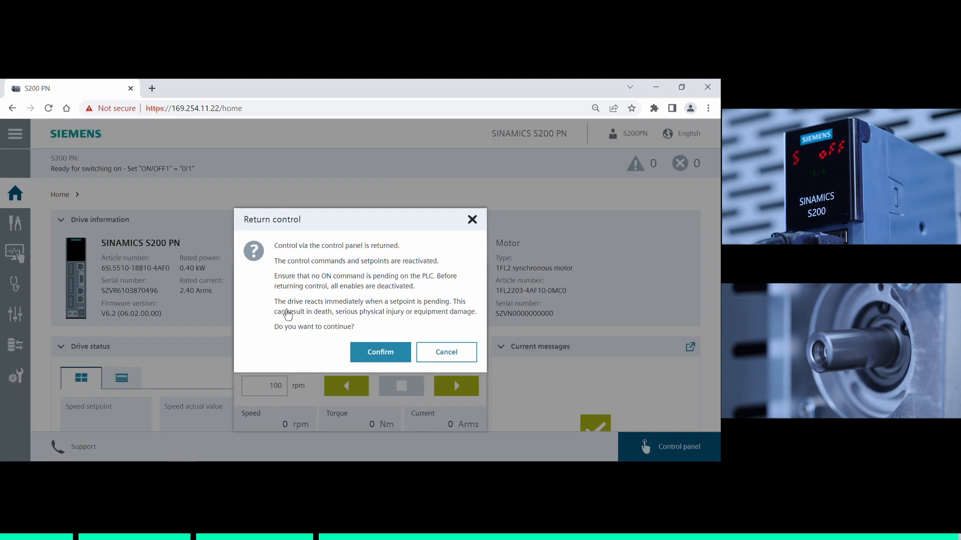